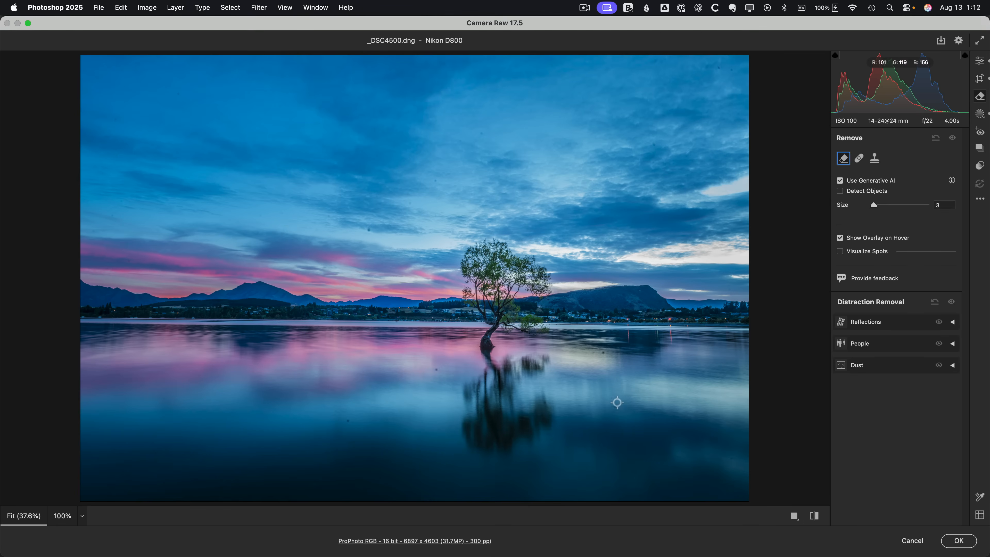
mouse_move(336, 429)
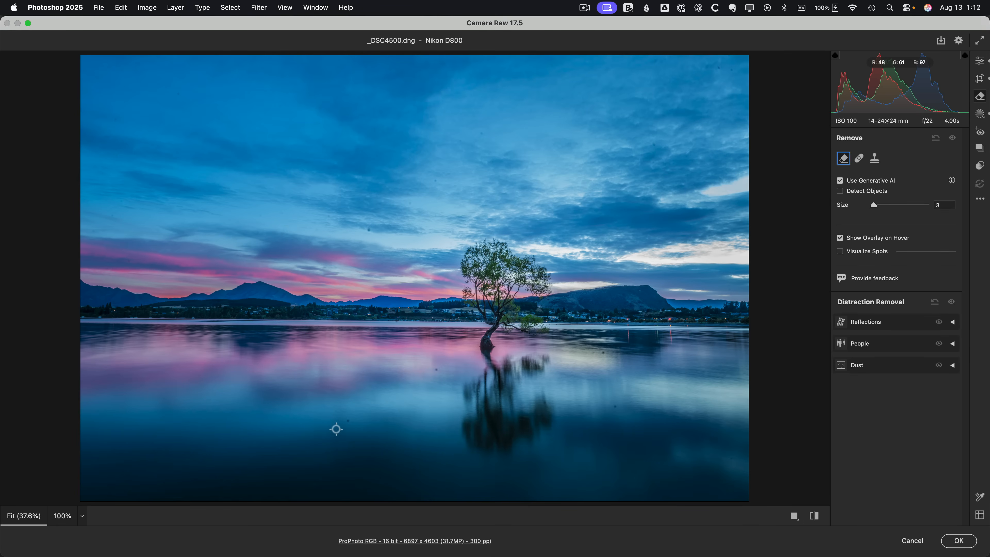
mouse_move(368, 230)
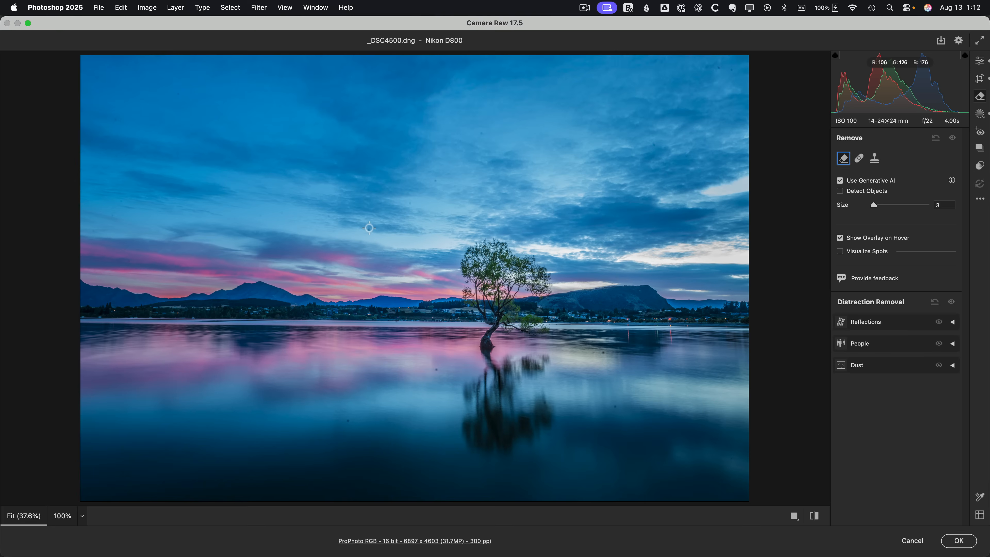
mouse_move(432, 120)
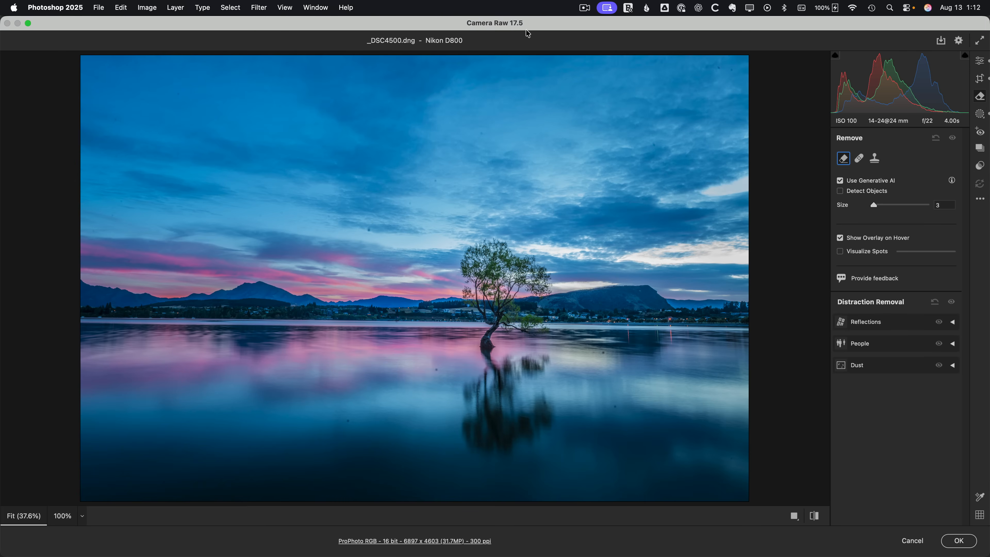
mouse_move(584, 143)
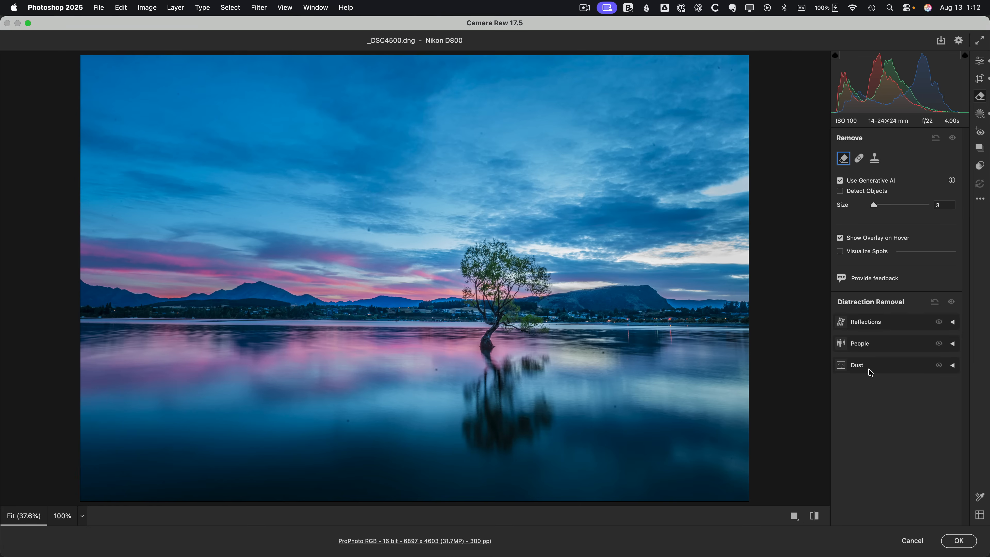
mouse_move(465, 359)
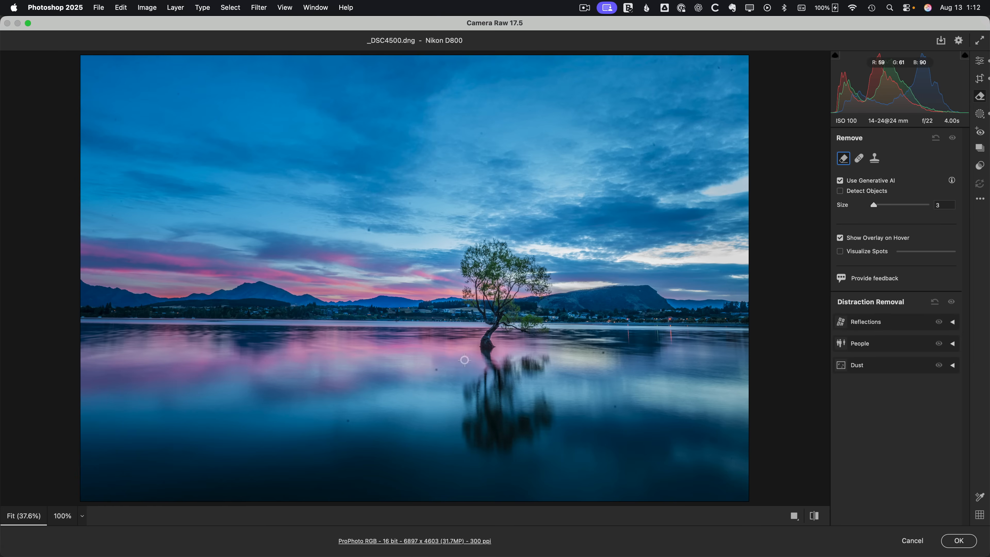
mouse_move(361, 410)
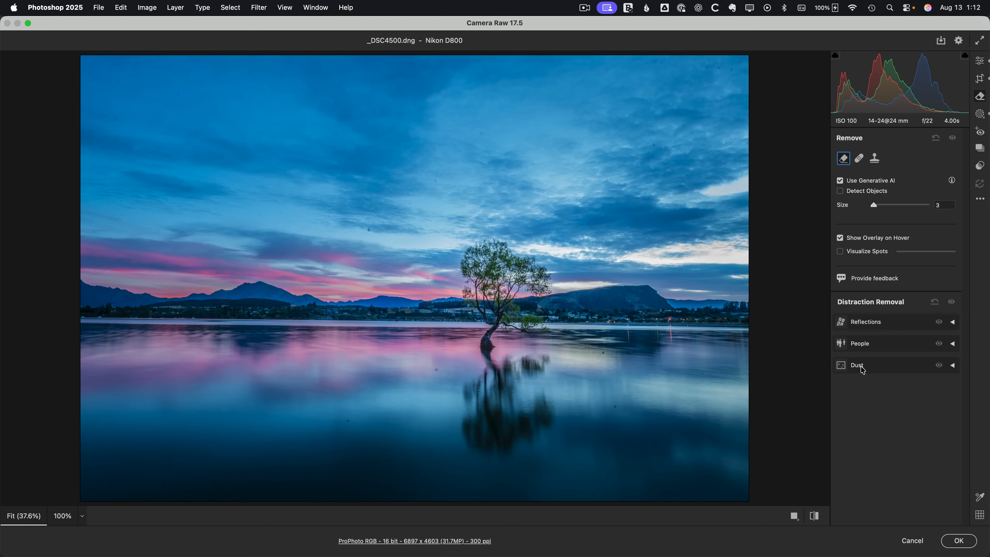
mouse_move(849, 201)
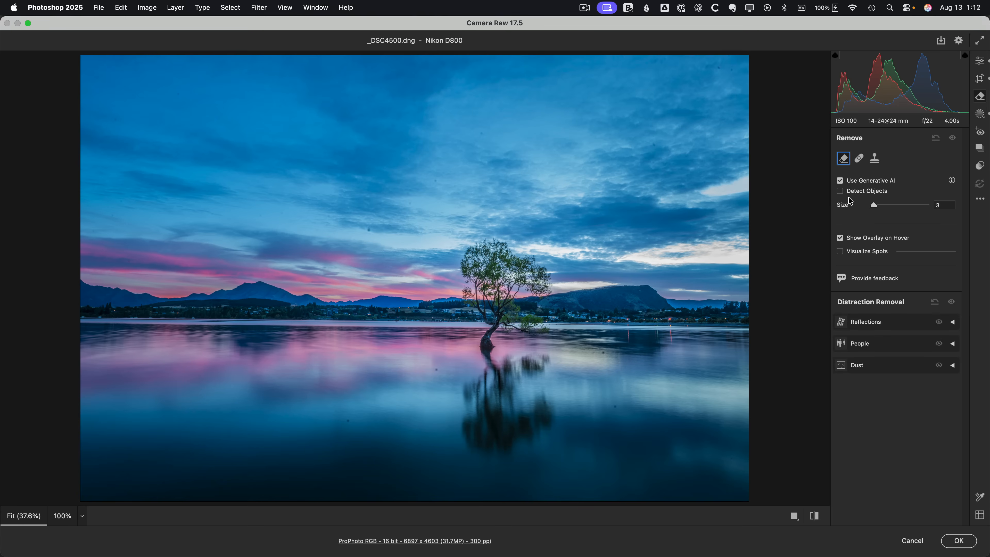
mouse_move(833, 220)
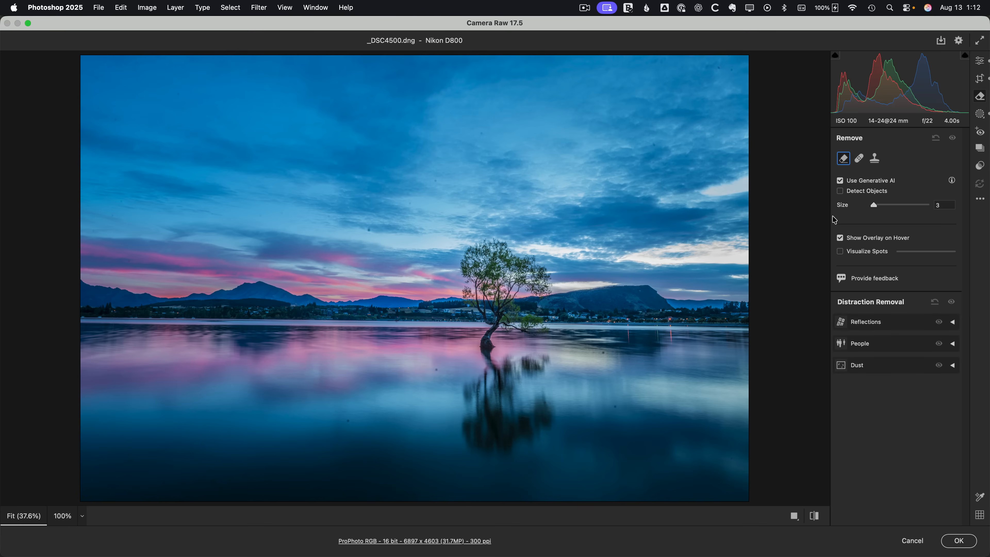
mouse_move(854, 381)
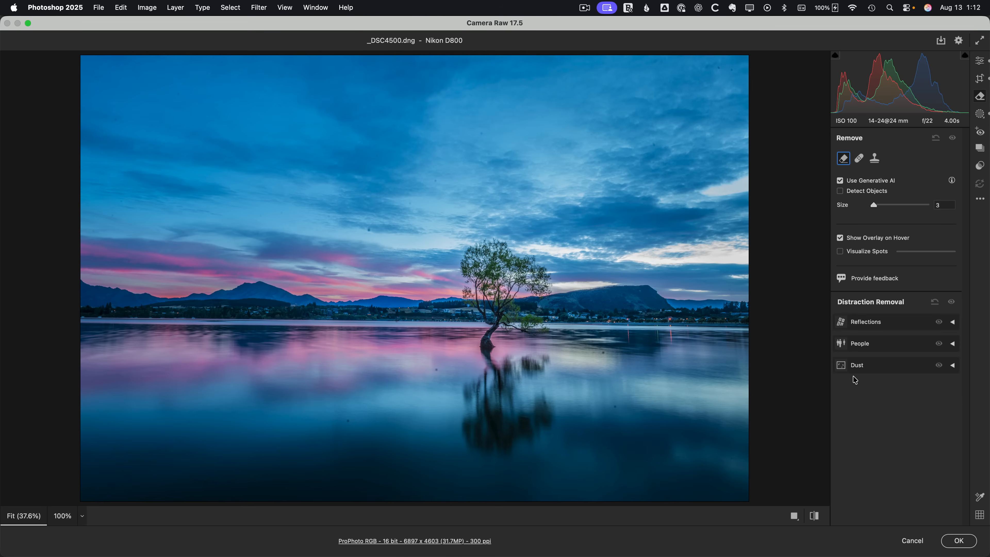
mouse_move(850, 383)
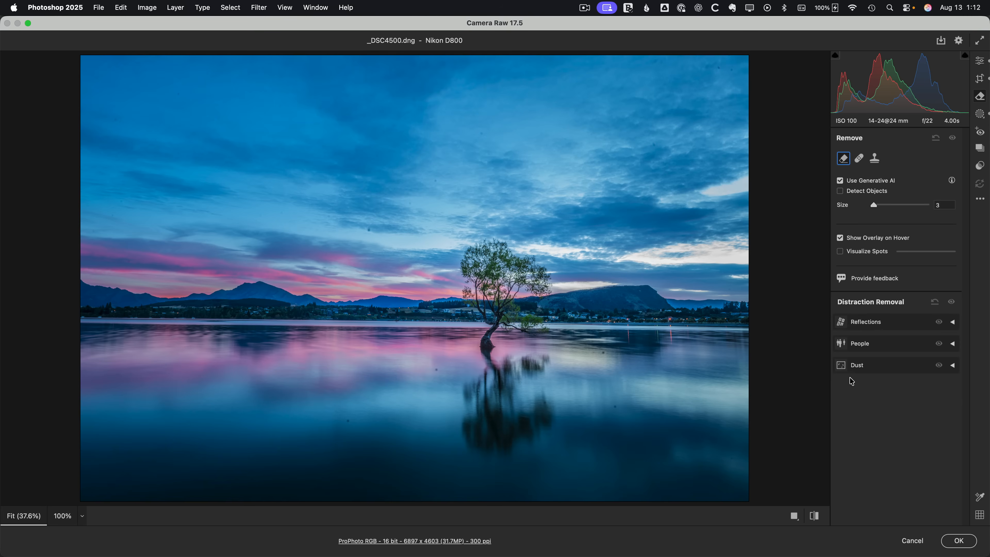
mouse_move(659, 150)
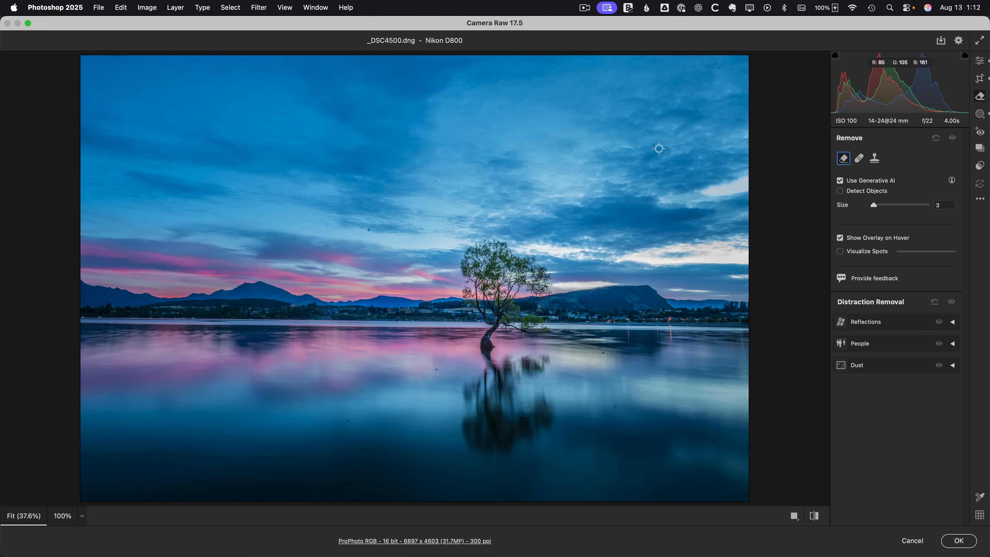
mouse_move(624, 368)
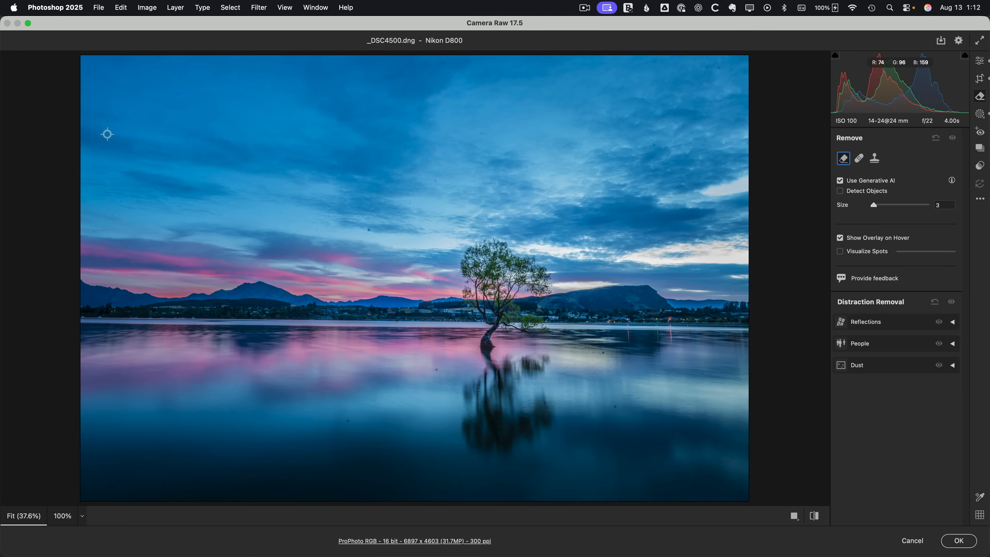
Enable Visualize Spots with a raised threshold to reveal dust, then return to Heal mode.
left_click(839, 251)
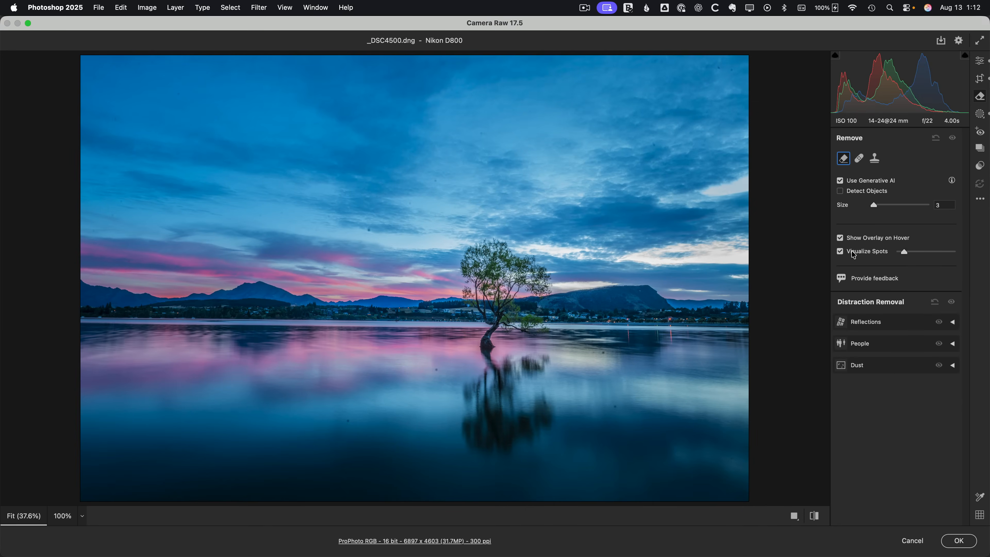
left_click(839, 251)
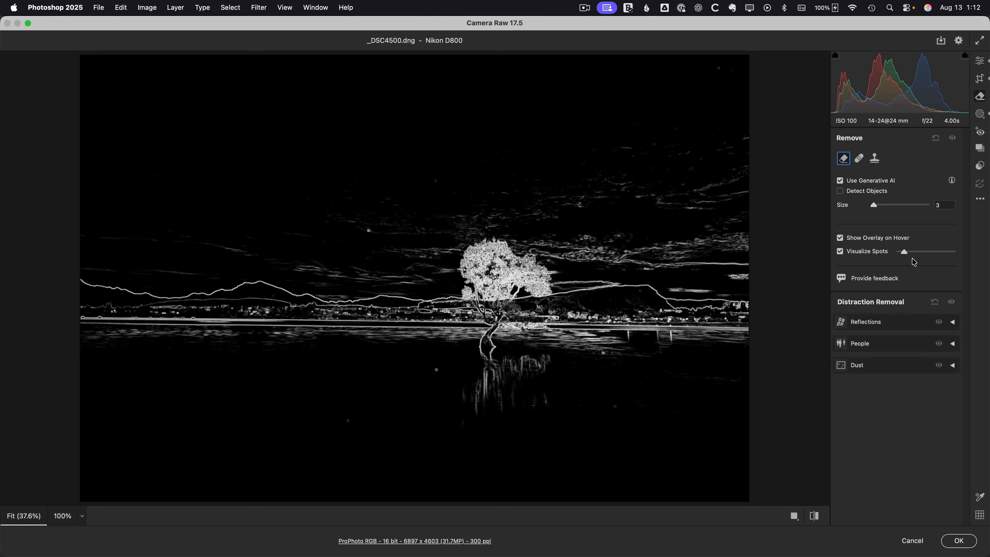
left_click_drag(903, 251, 933, 250)
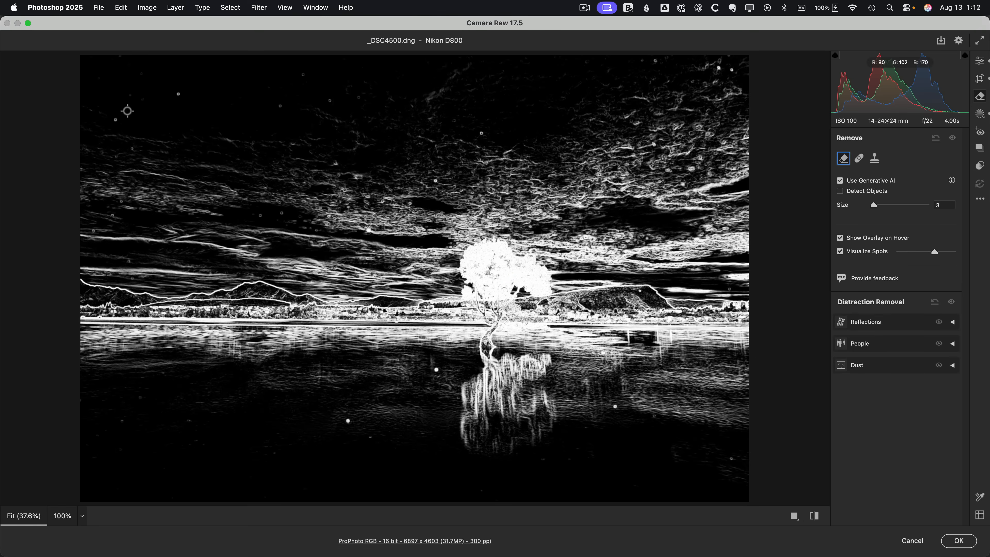
mouse_move(271, 233)
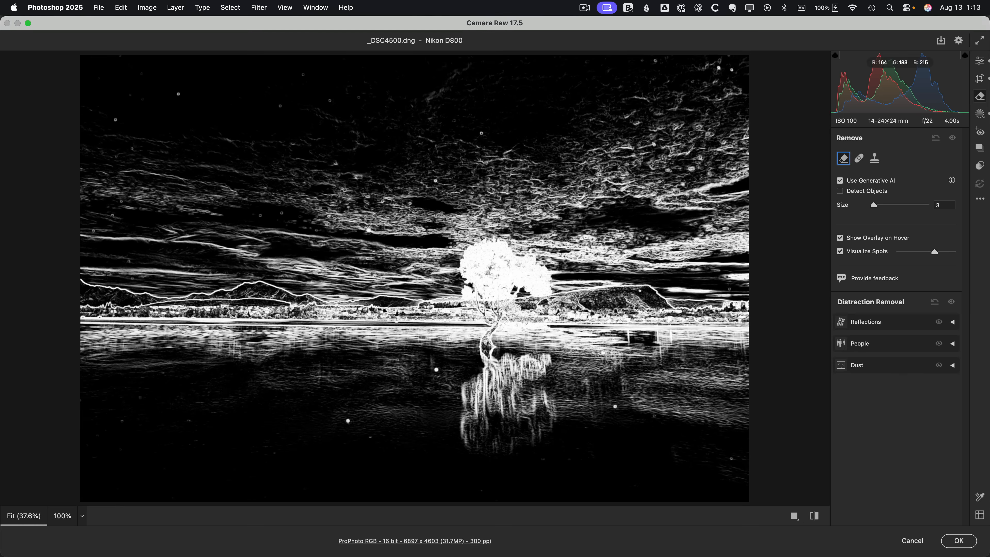
mouse_move(437, 370)
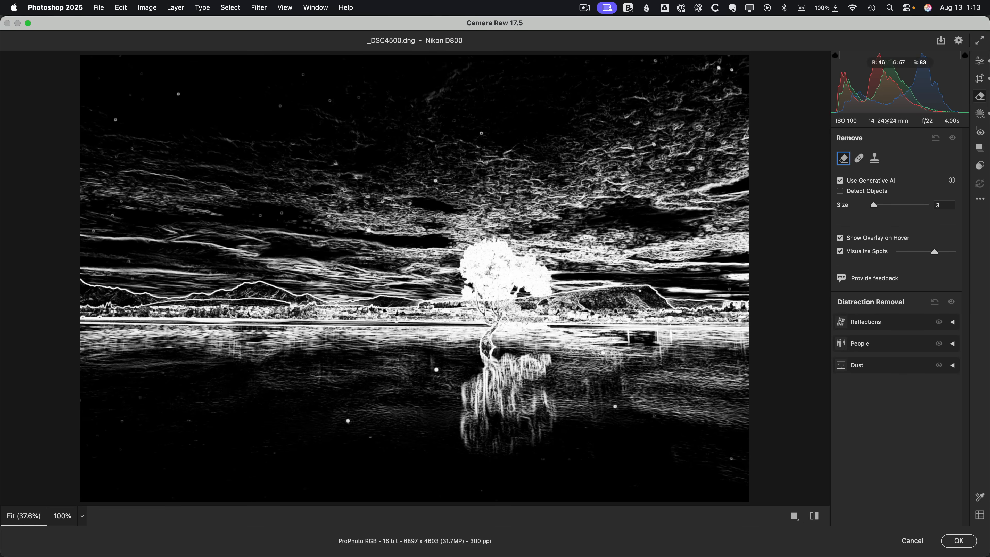
mouse_move(395, 118)
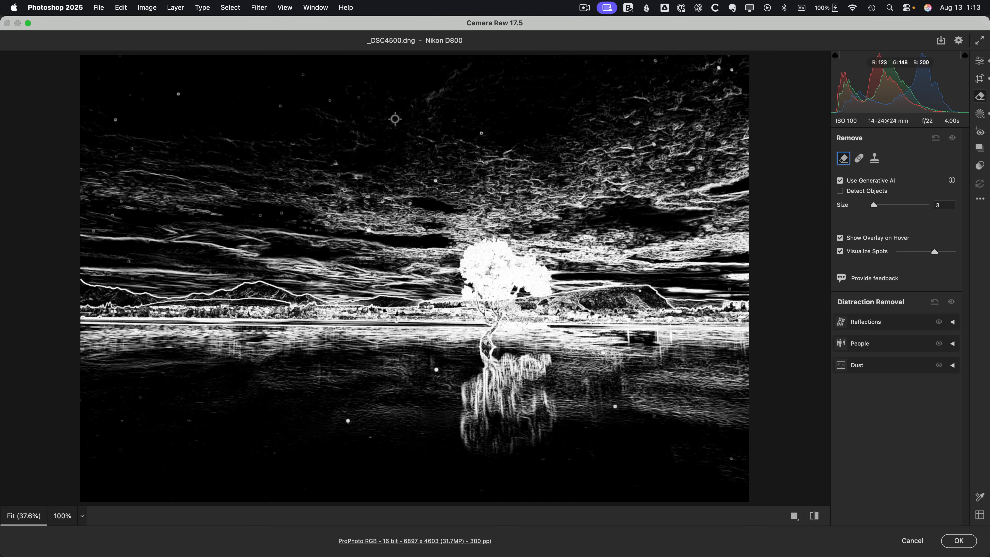
mouse_move(455, 394)
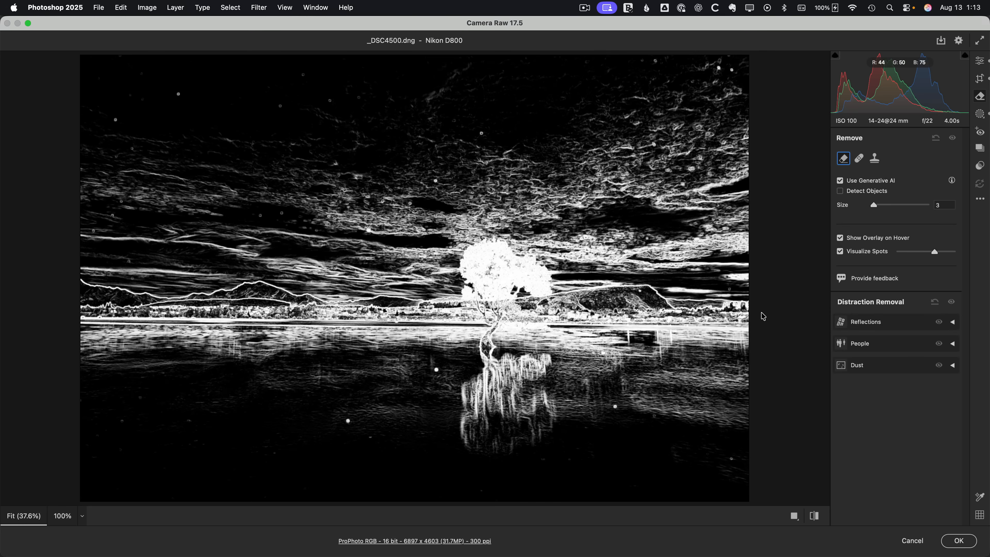
left_click(859, 158)
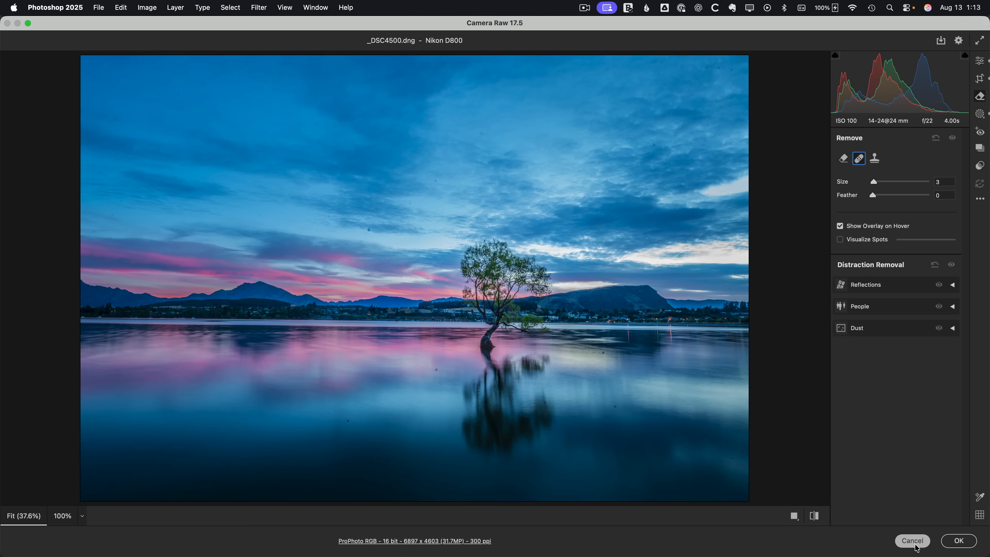
Cancel Camera Raw, then cancel out of the manual remove layer's raw edits.
left_click(958, 540)
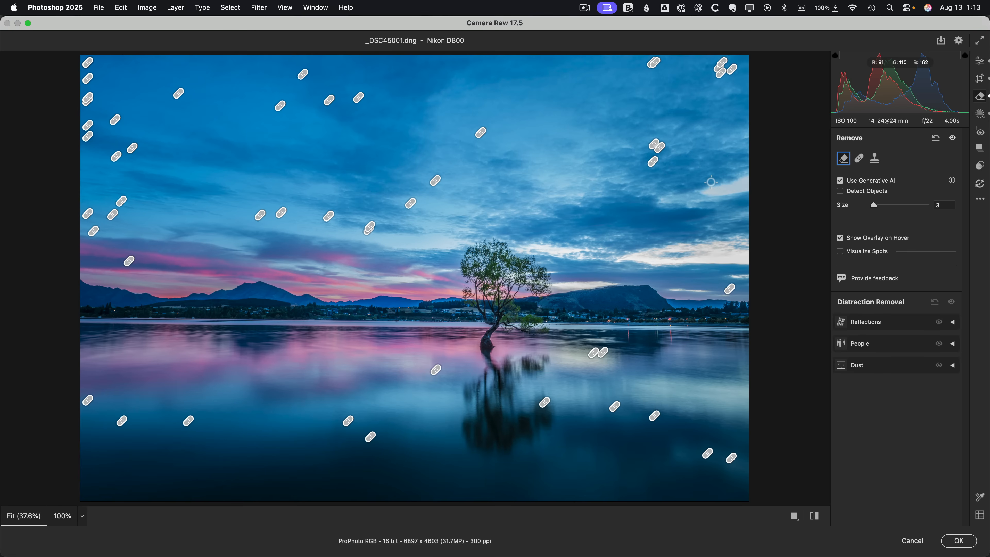
mouse_move(425, 369)
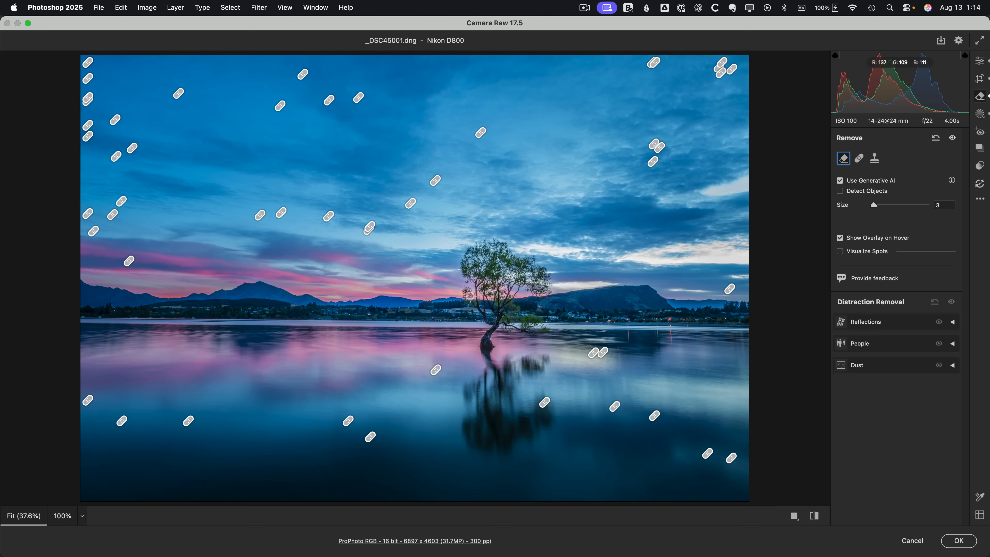
left_click(912, 540)
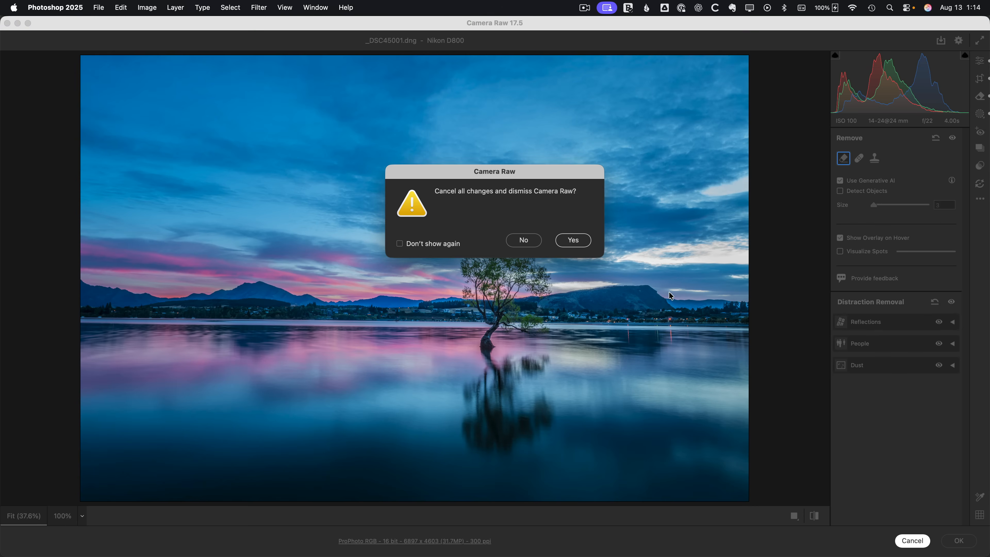
Confirm discarding all Camera Raw changes to the manual version.
left_click(573, 240)
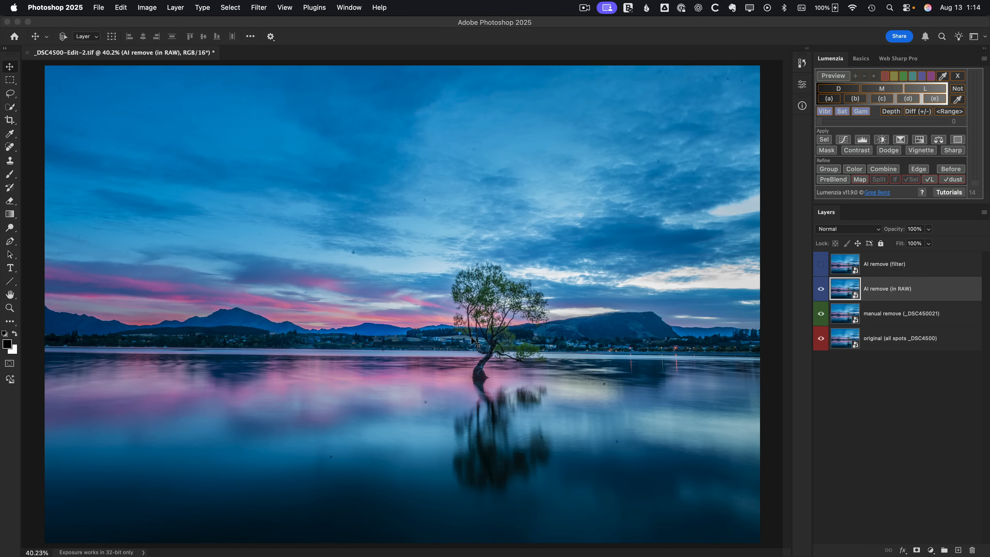
mouse_move(849, 291)
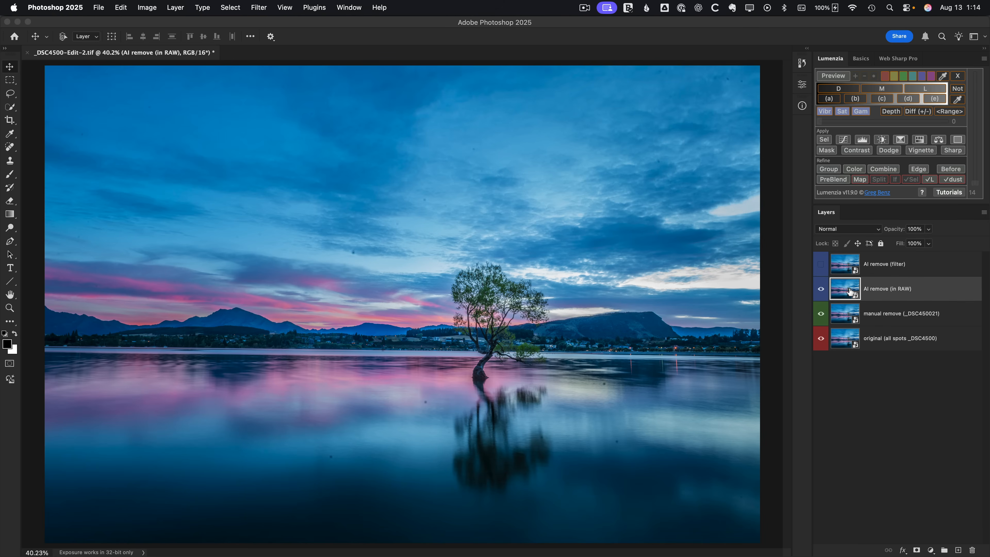
mouse_move(851, 292)
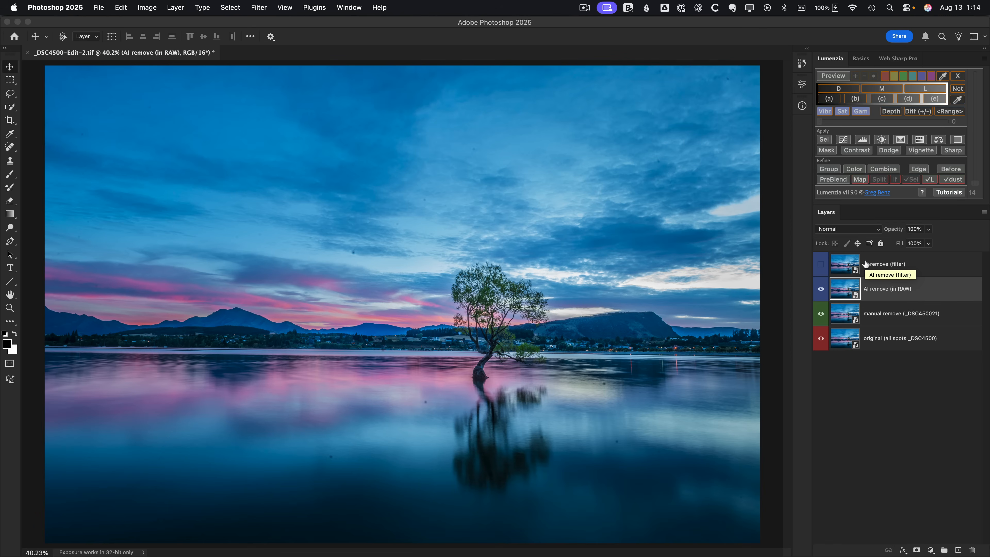
mouse_move(844, 290)
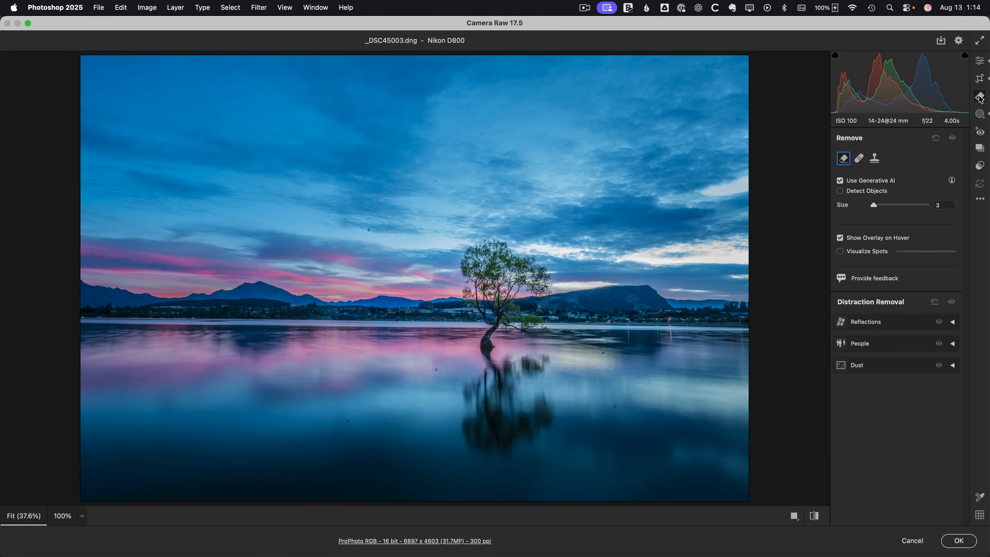
mouse_move(859, 159)
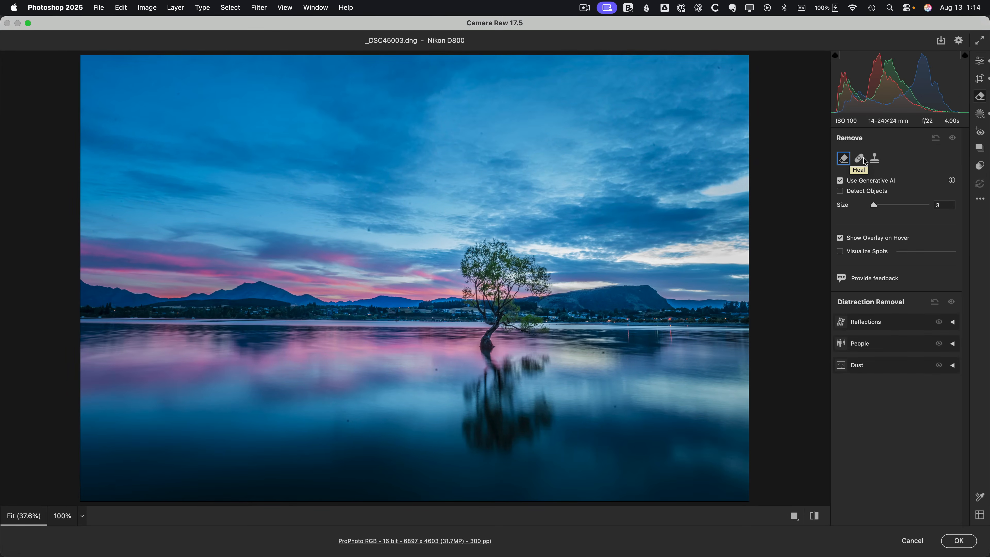
mouse_move(855, 371)
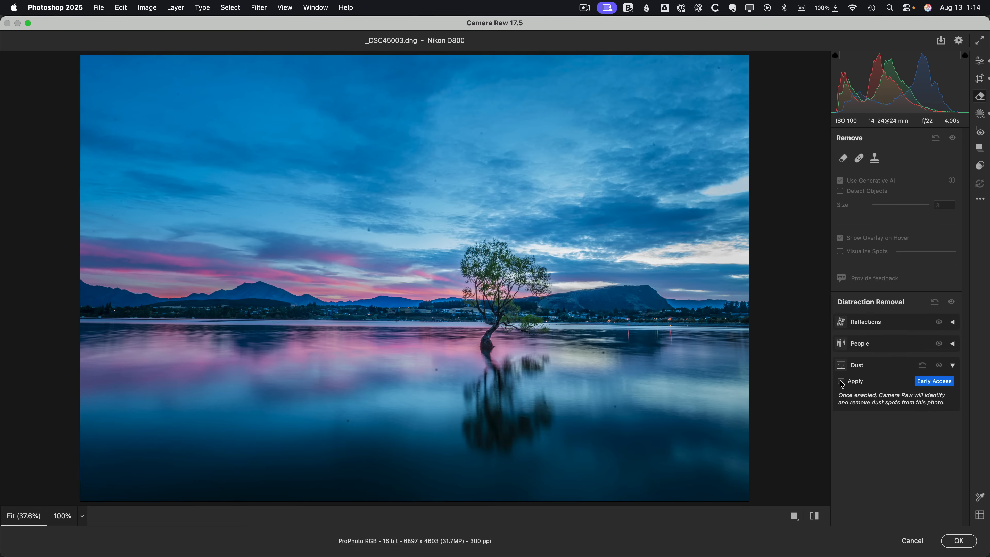
Apply automatic Dust distraction removal to the _DSC45003 raw photo.
left_click(840, 381)
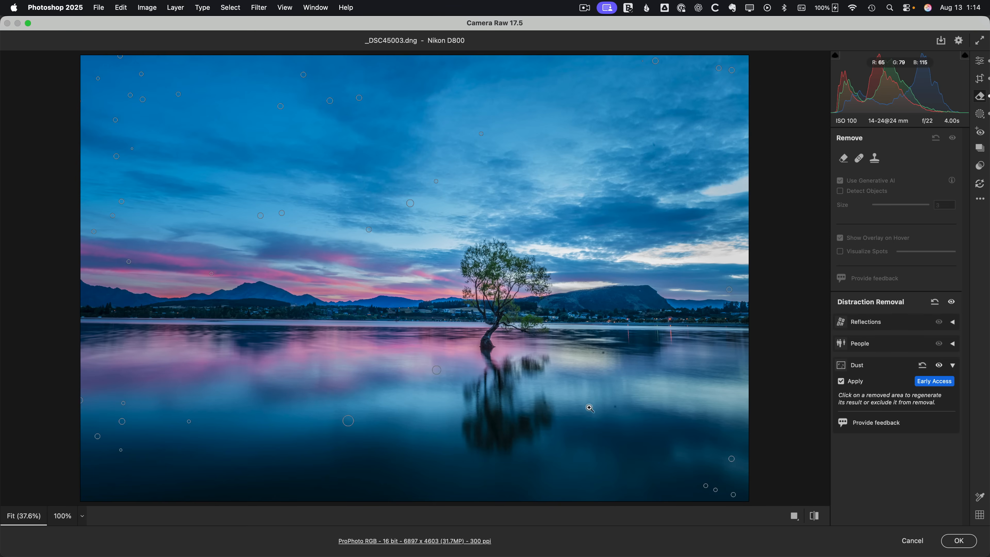
mouse_move(539, 411)
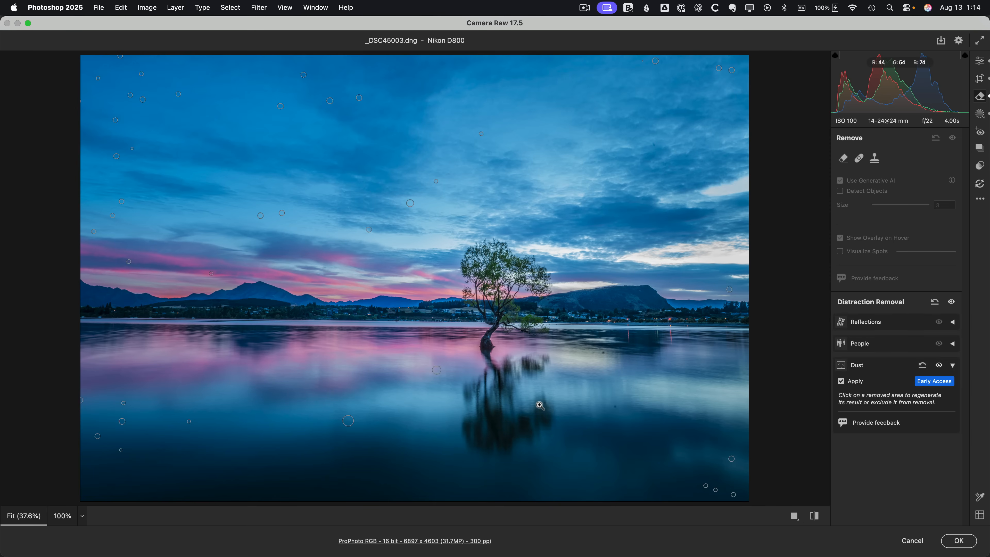
mouse_move(635, 298)
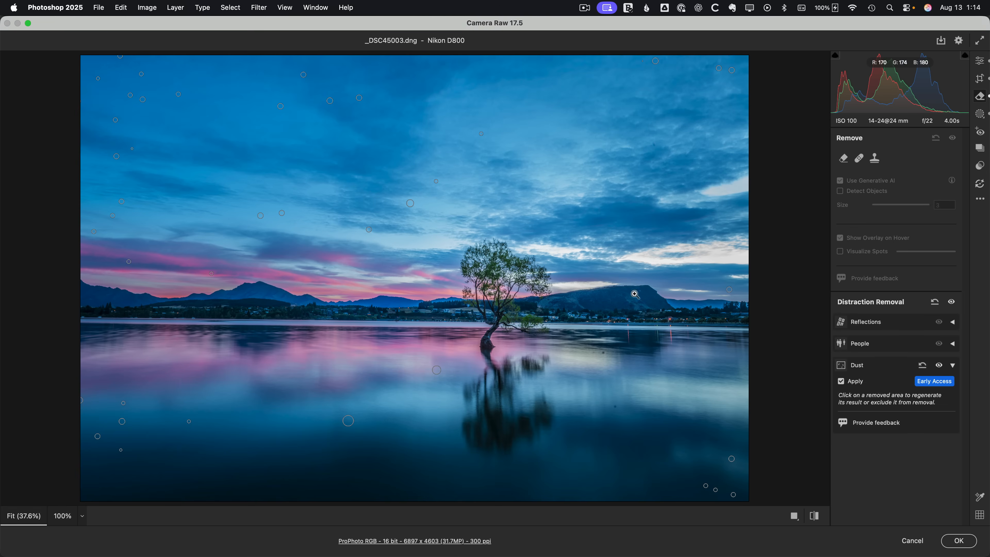
mouse_move(655, 145)
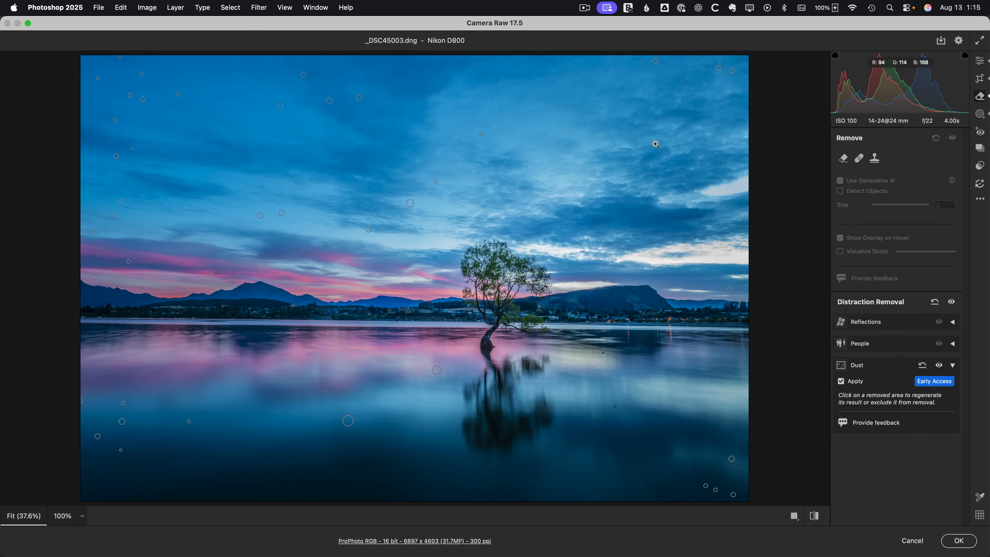
mouse_move(565, 152)
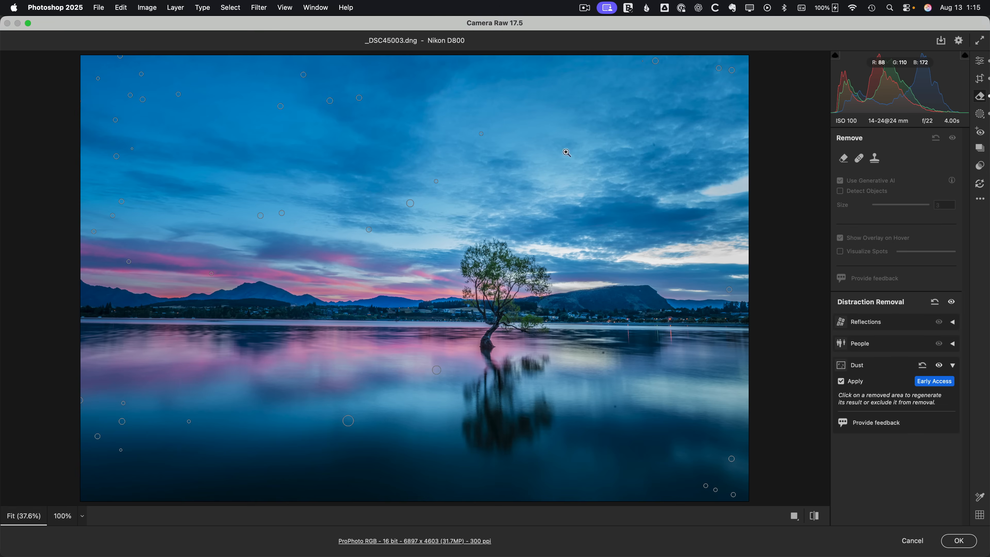
mouse_move(459, 143)
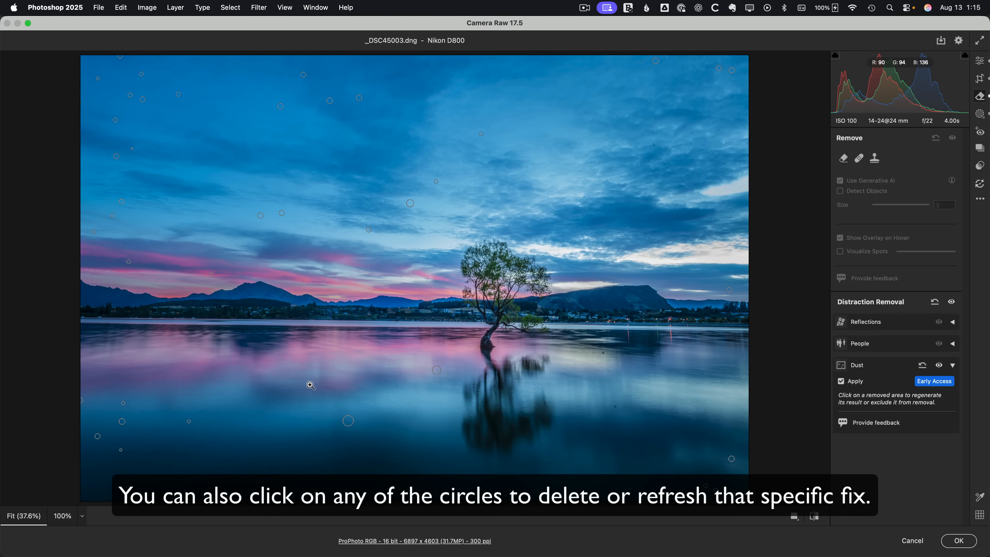
left_click(859, 158)
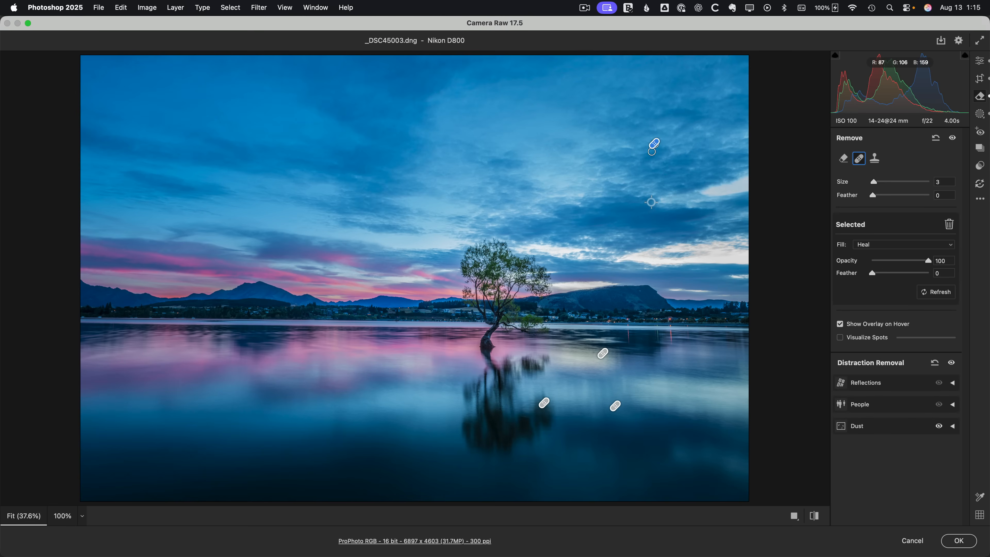
mouse_move(585, 417)
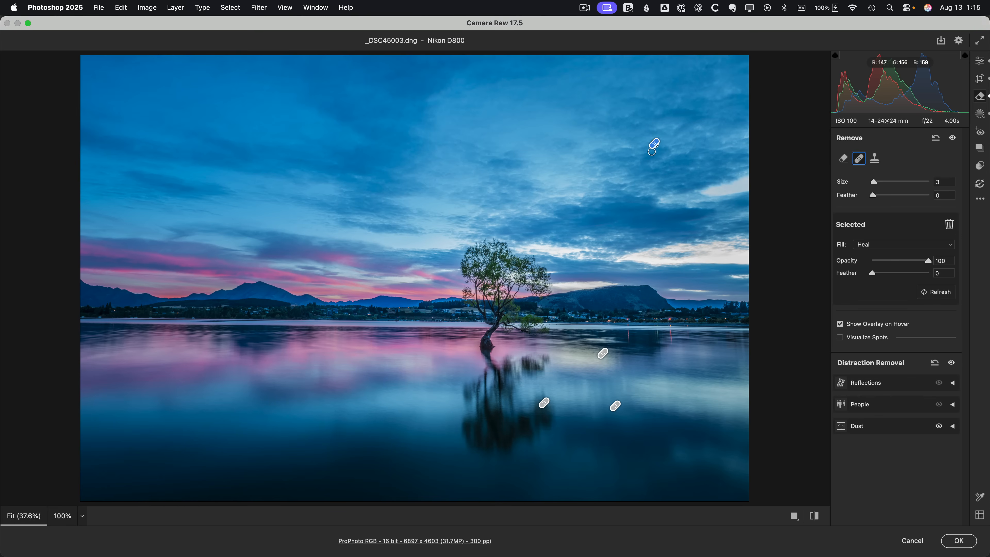
mouse_move(570, 371)
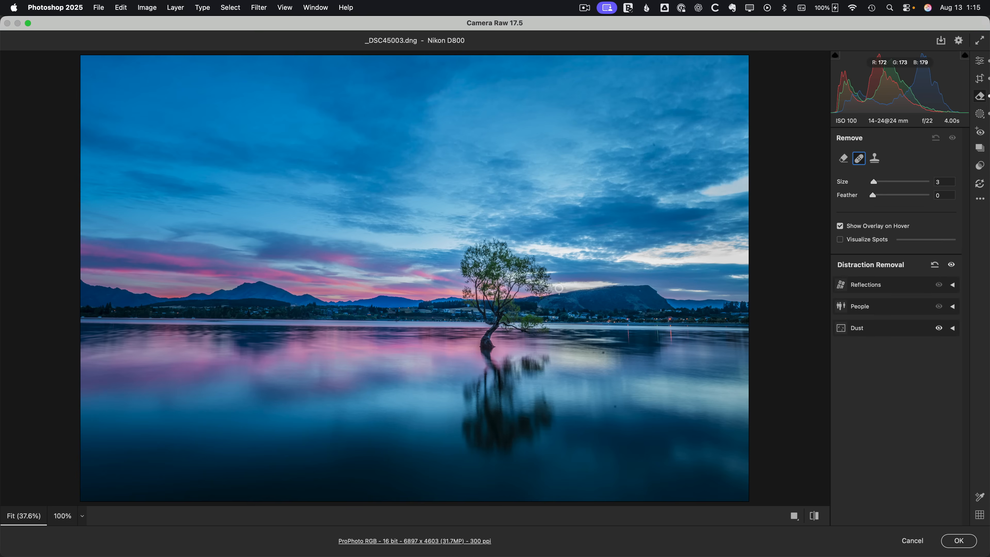
left_click(953, 328)
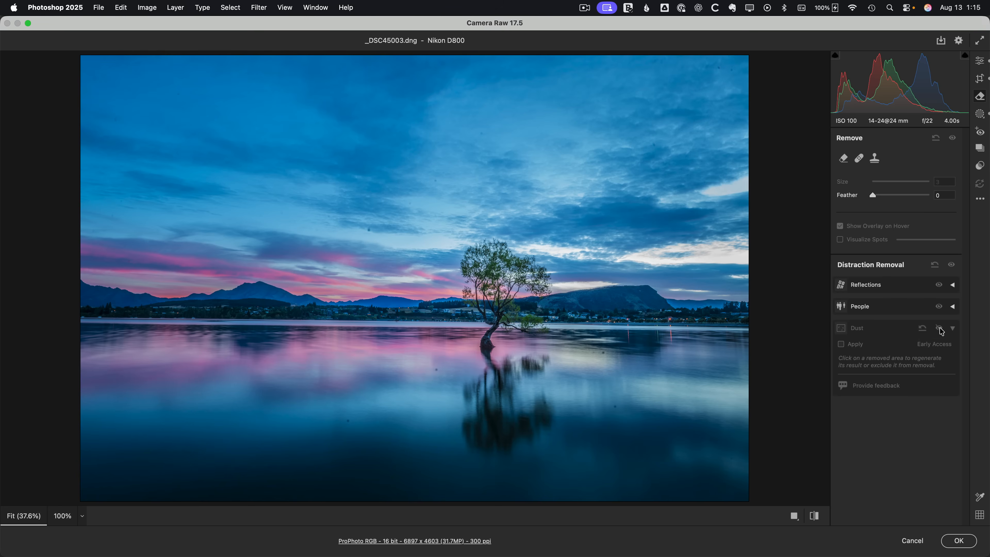
left_click(840, 344)
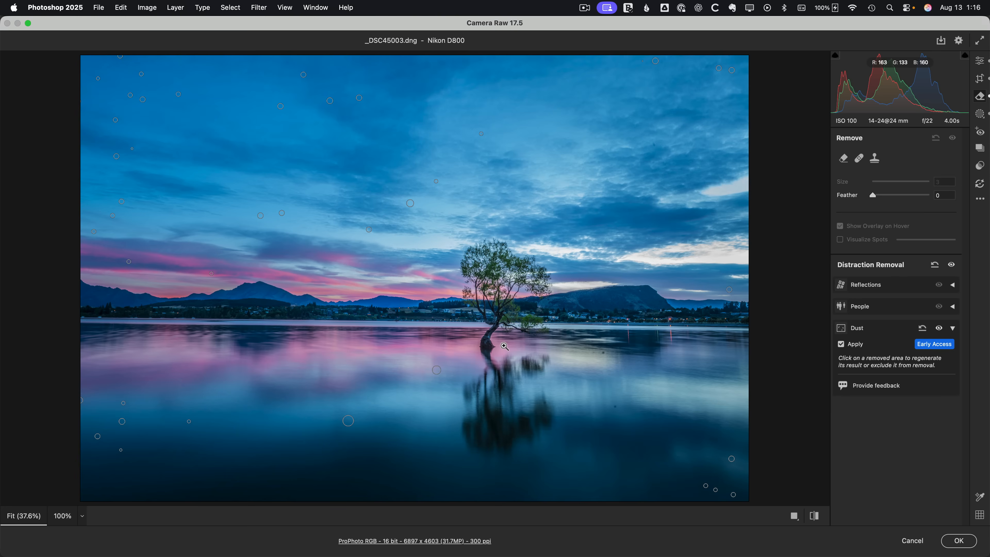
mouse_move(633, 349)
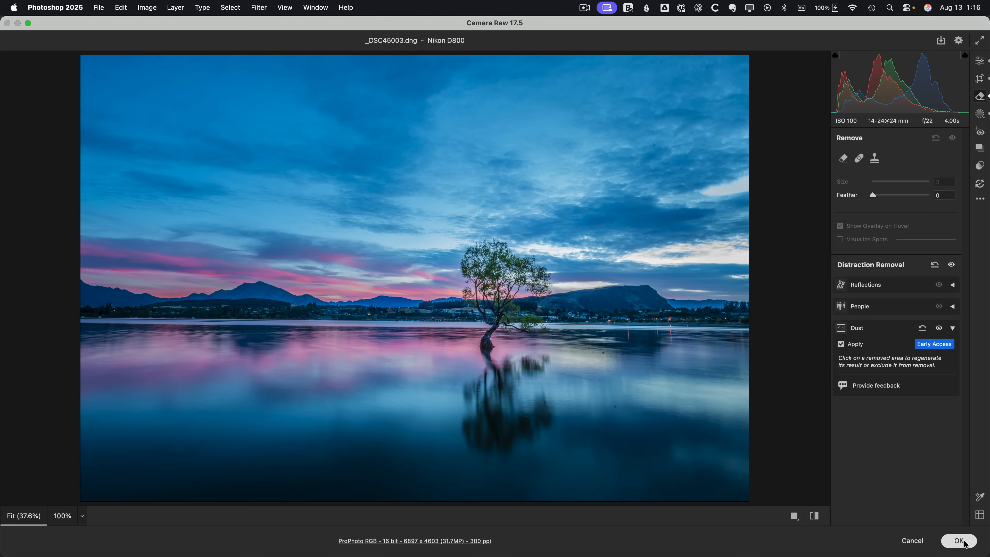
Accept the raw dust removal and make the AI remove (filter) layer visible.
left_click(959, 540)
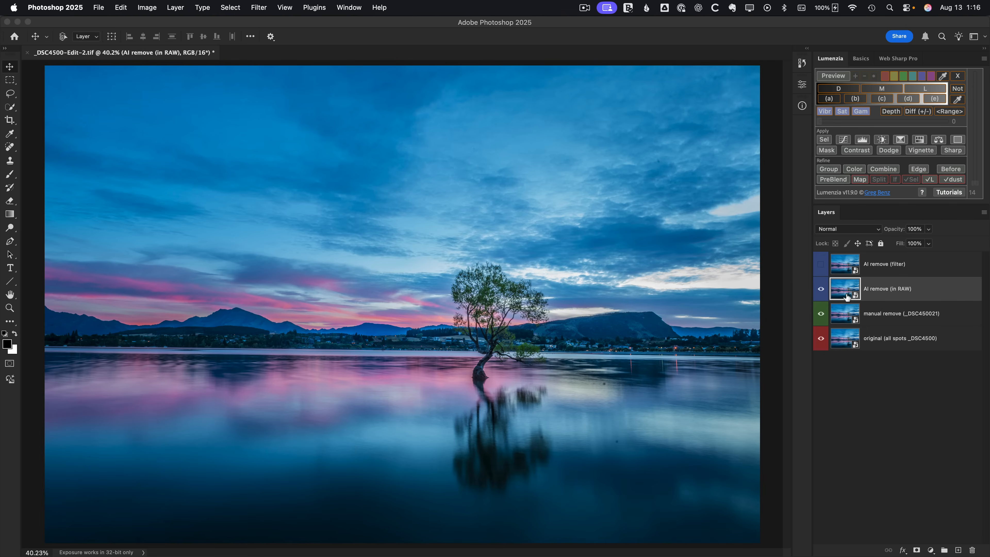
mouse_move(827, 269)
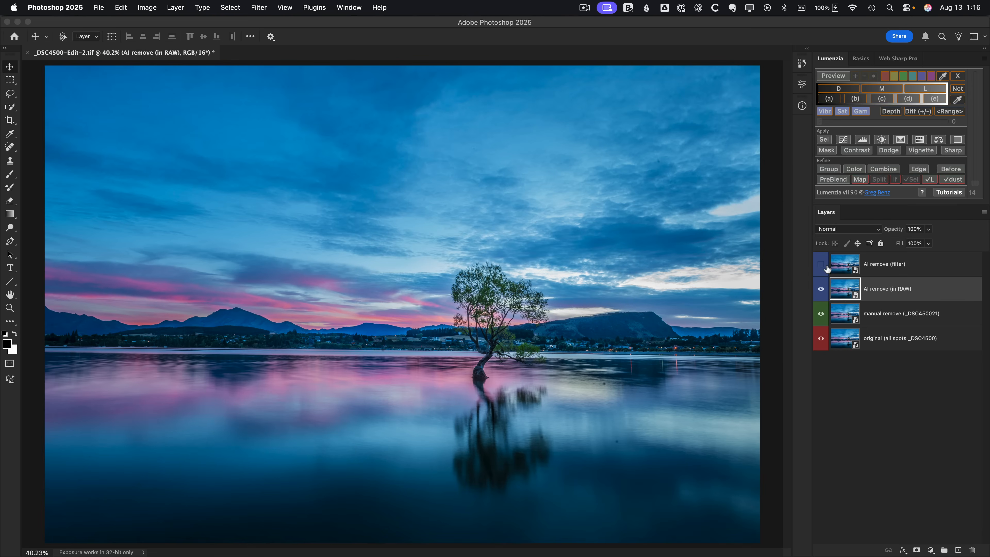
left_click(820, 264)
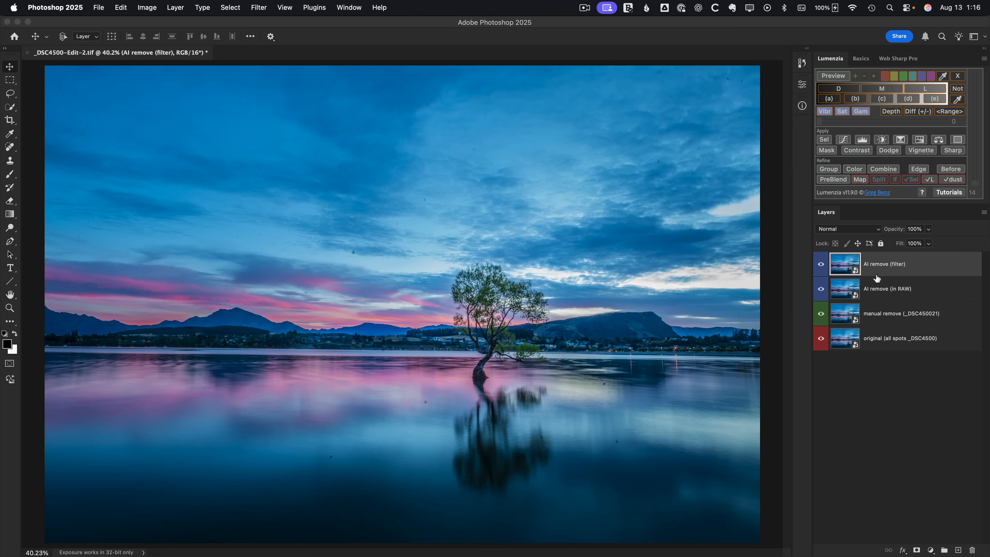
left_click(259, 7)
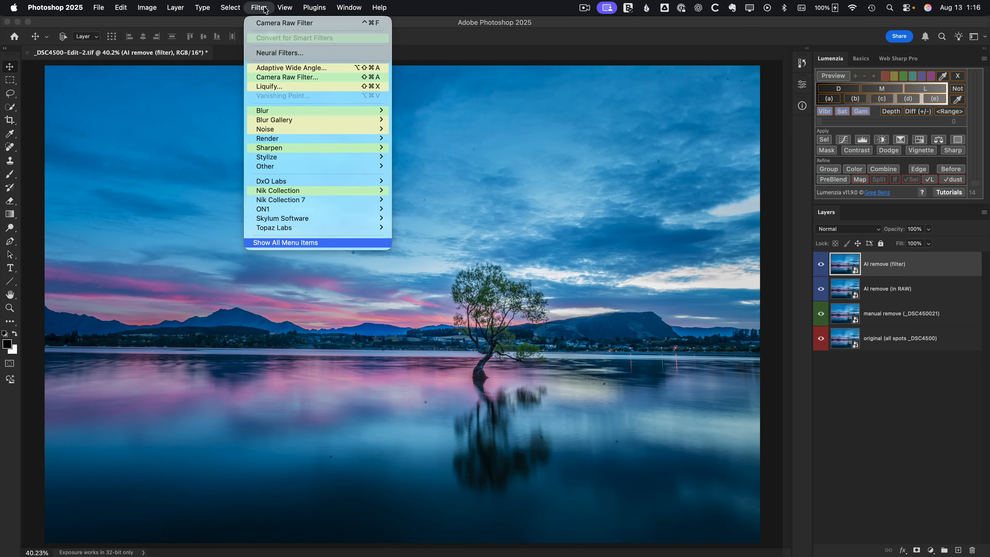
Start a Camera Raw Filter on the layer, leave white balance as shot, and go to the Remove tools.
left_click(282, 82)
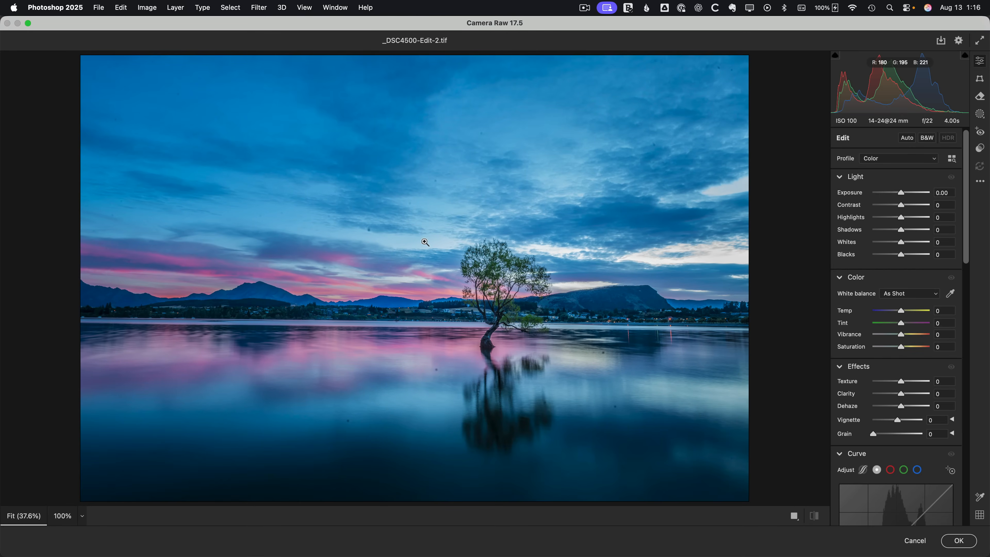
mouse_move(709, 297)
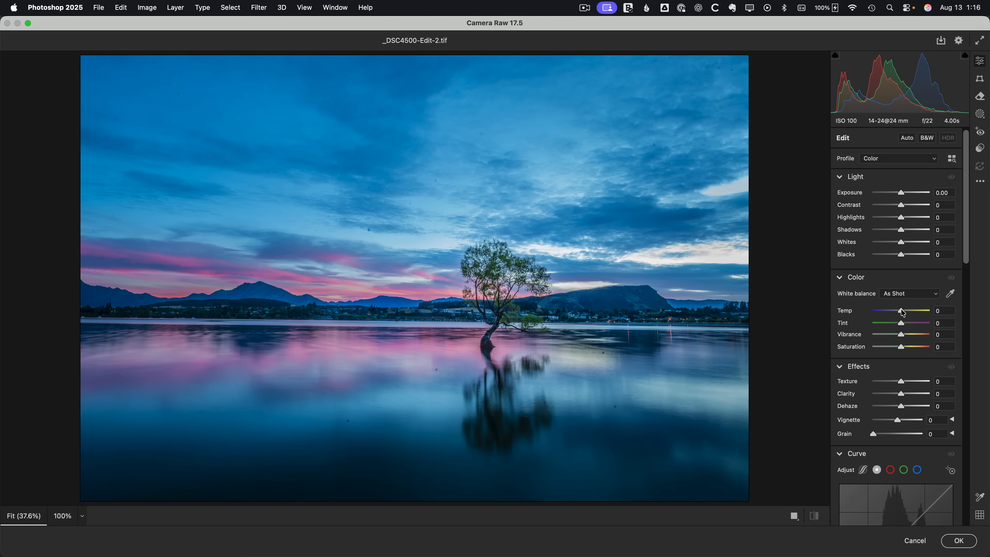
left_click_drag(901, 312, 904, 311)
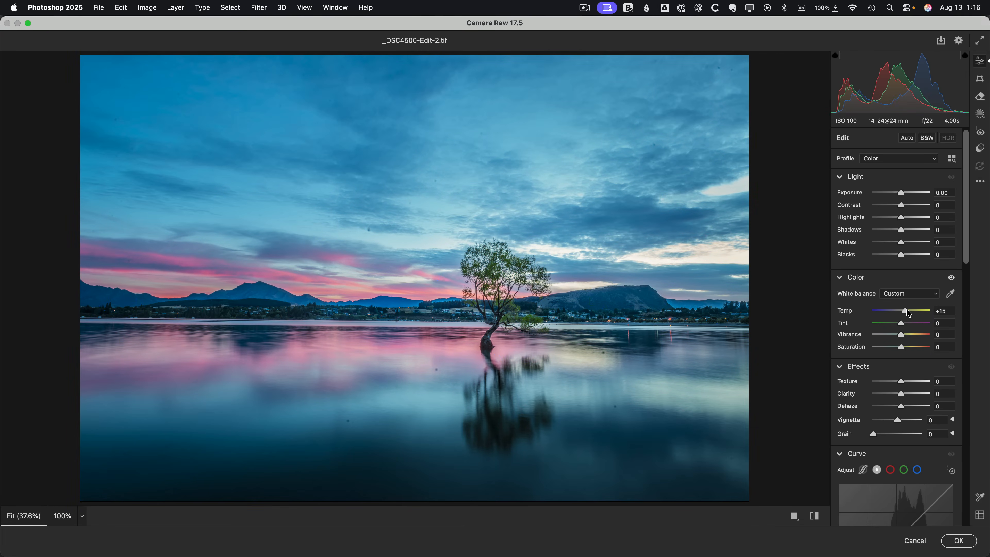
mouse_move(926, 315)
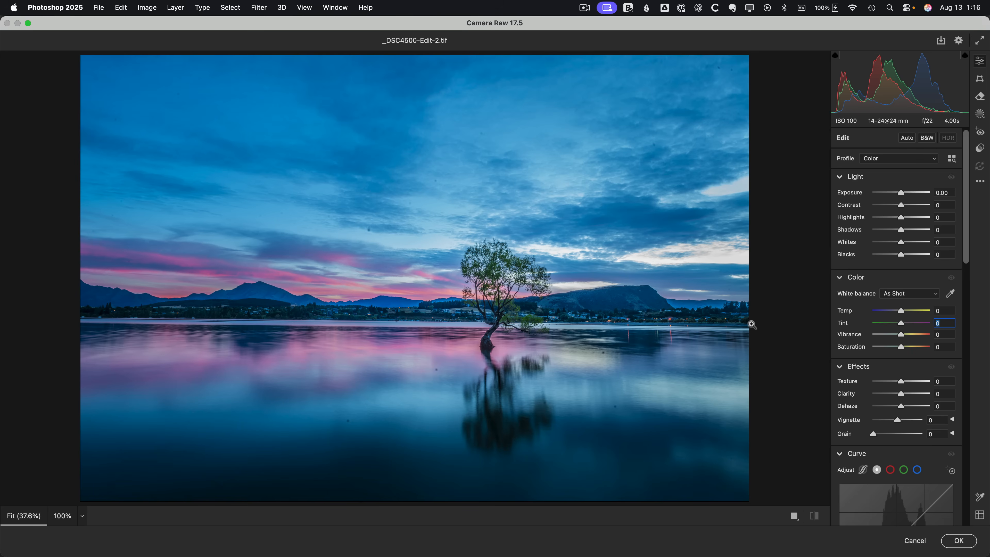
mouse_move(550, 334)
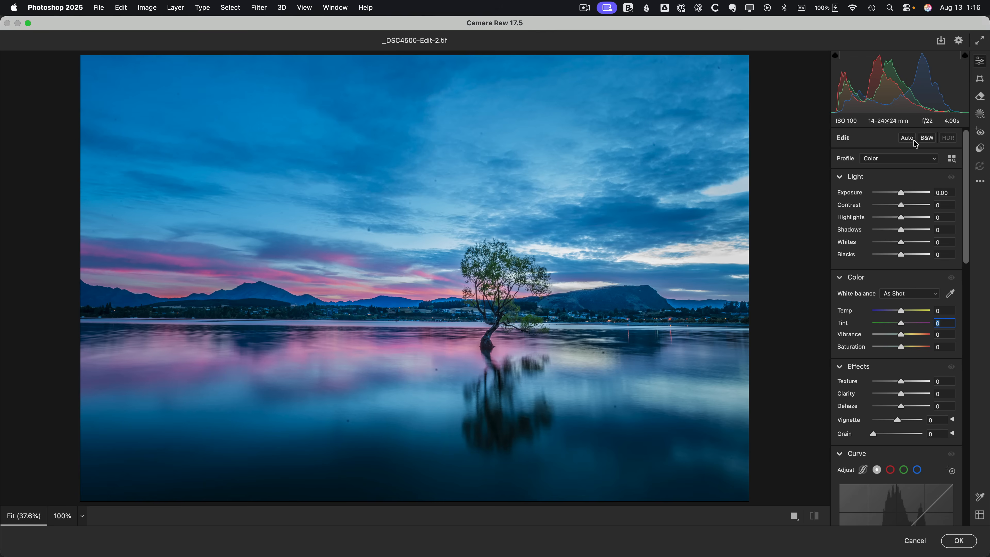
left_click(981, 96)
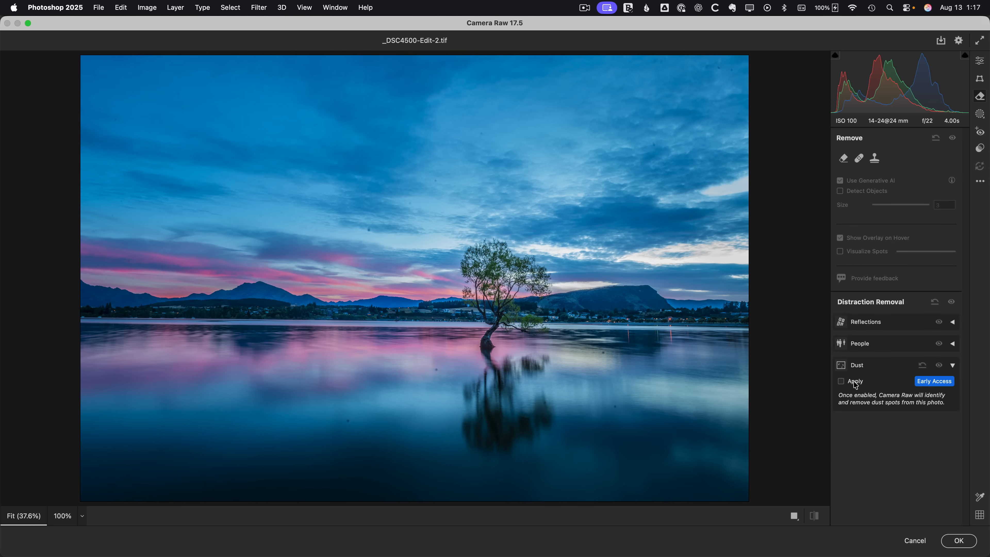
Apply automatic Dust distraction removal within the Camera Raw Filter.
left_click(841, 381)
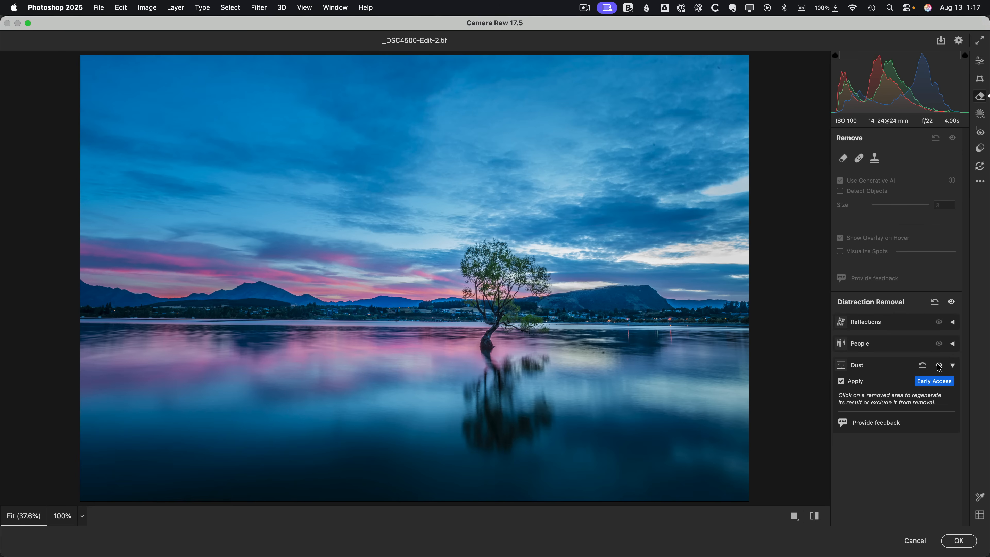
mouse_move(938, 365)
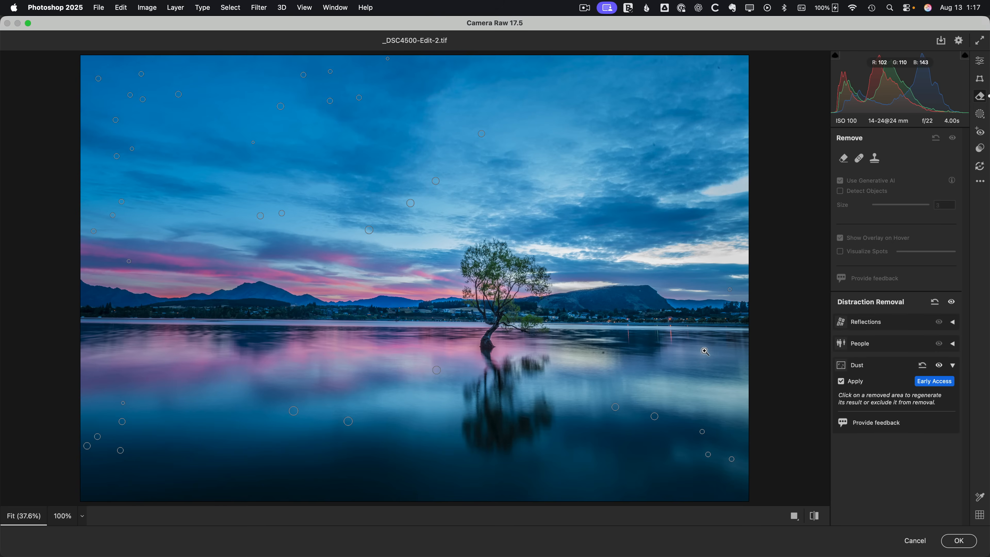
mouse_move(583, 337)
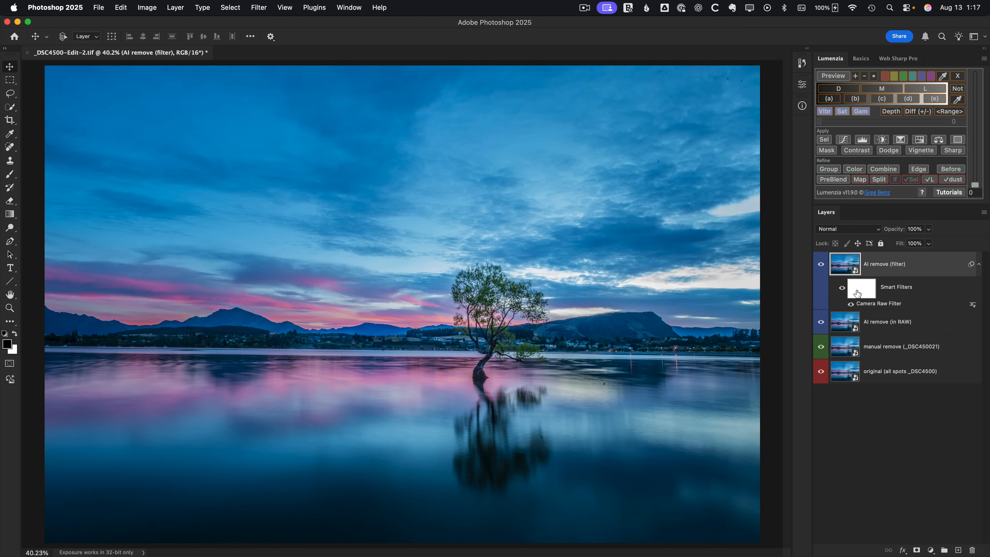
Select the smart filter mask on the AI remove (filter) layer.
left_click(861, 288)
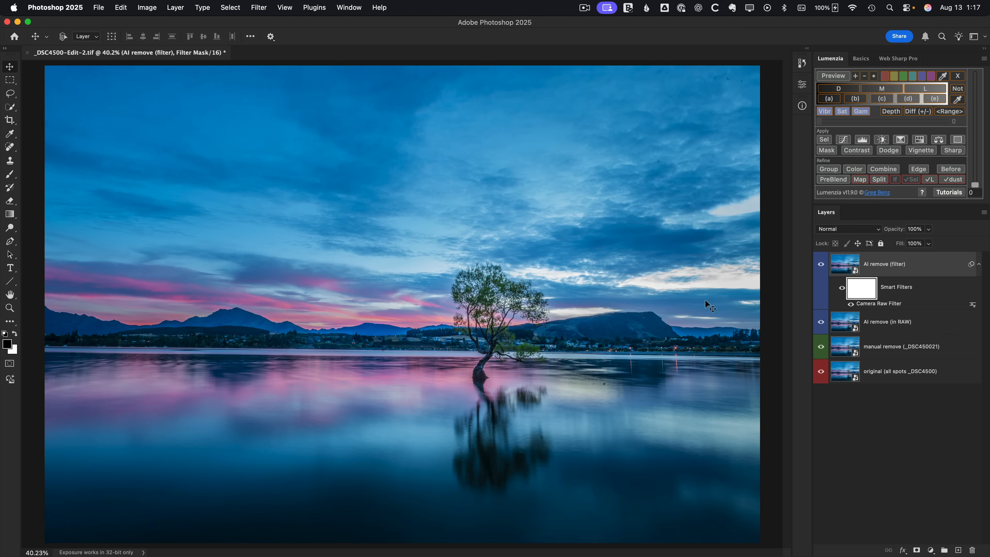
mouse_move(489, 370)
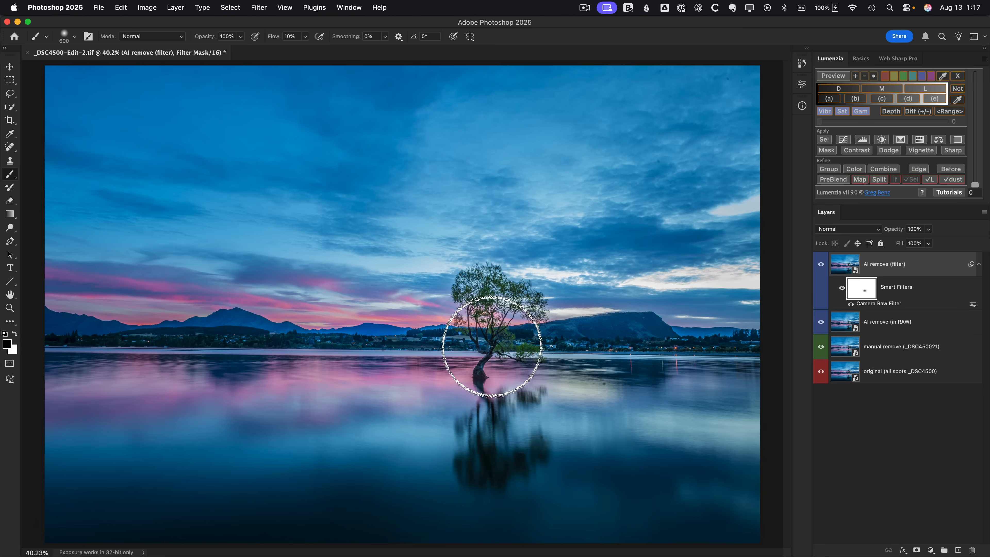
mouse_move(266, 496)
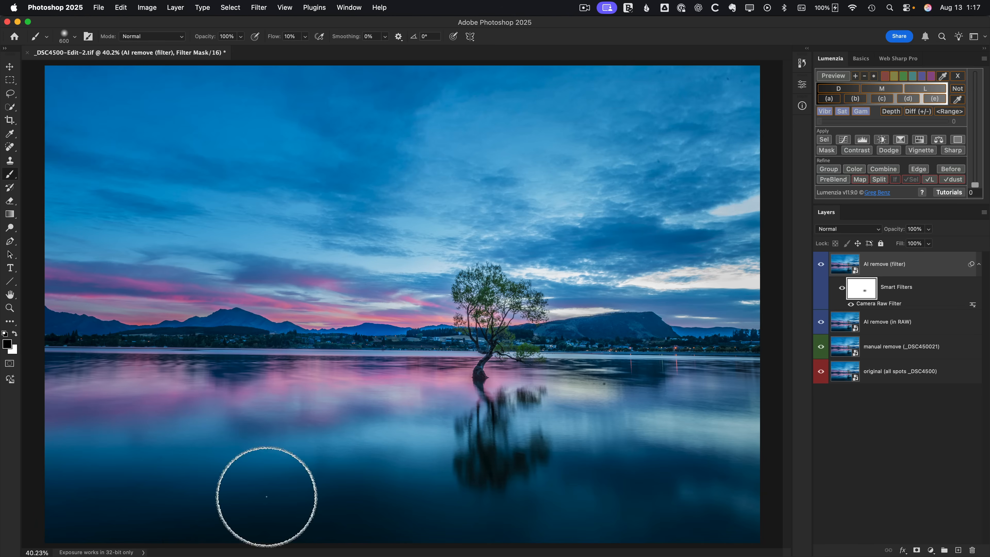
mouse_move(604, 390)
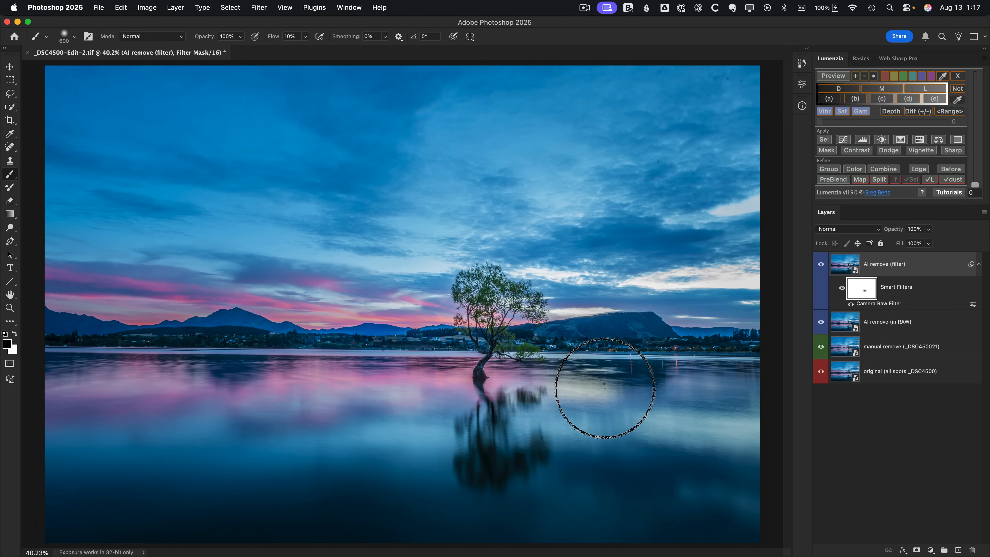
mouse_move(659, 356)
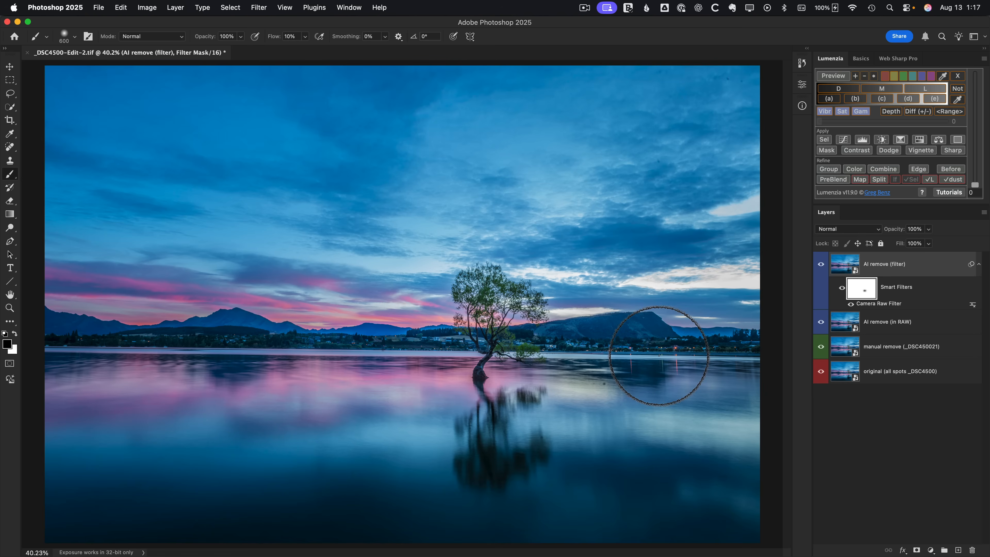
mouse_move(724, 203)
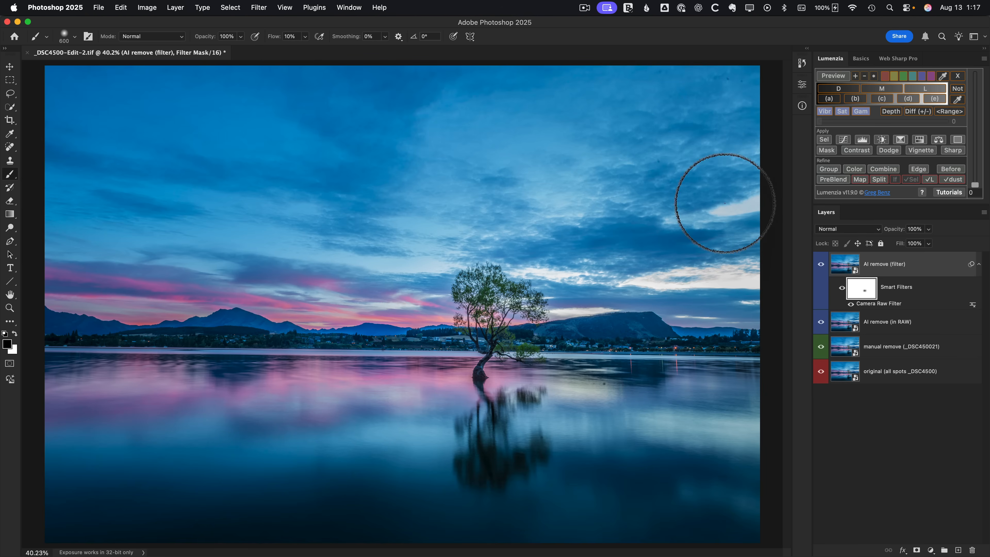
mouse_move(651, 480)
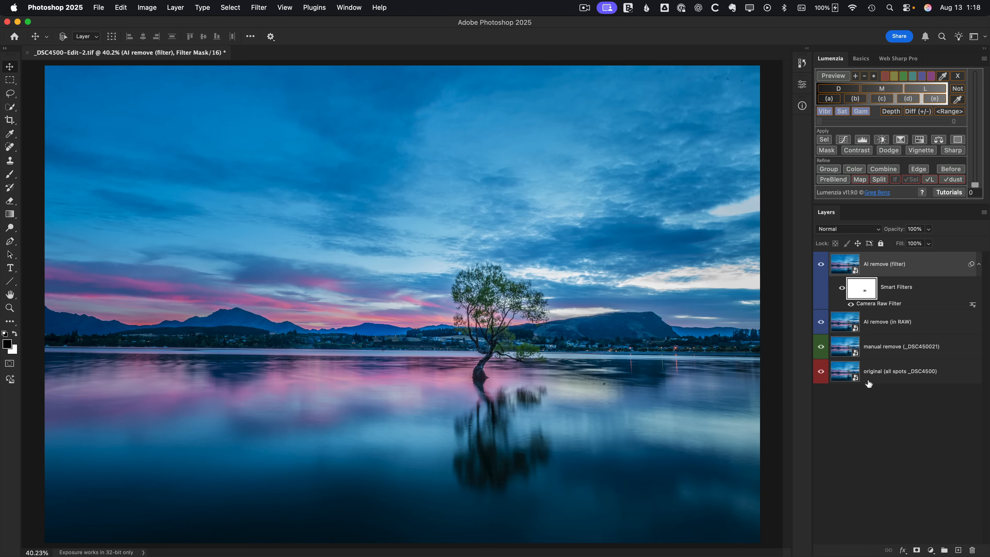
mouse_move(897, 359)
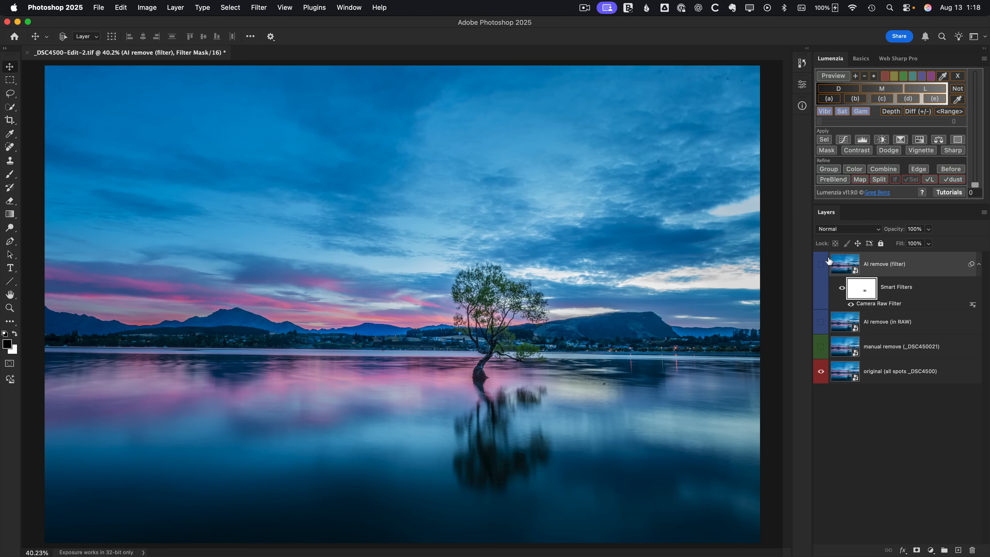
Show the manual remove layer and preview the Difference blend mode, keeping Normal.
left_click(821, 346)
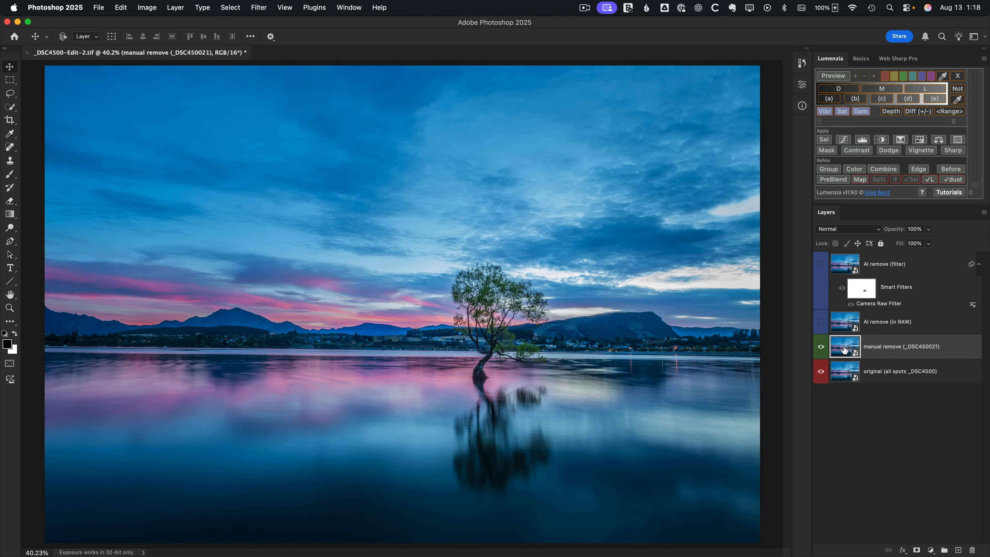
mouse_move(846, 358)
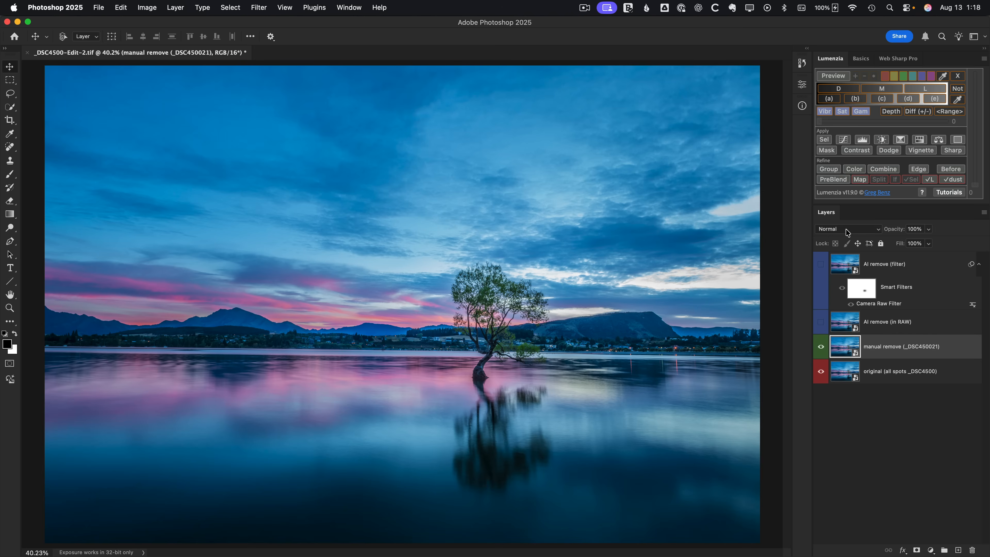
left_click(849, 228)
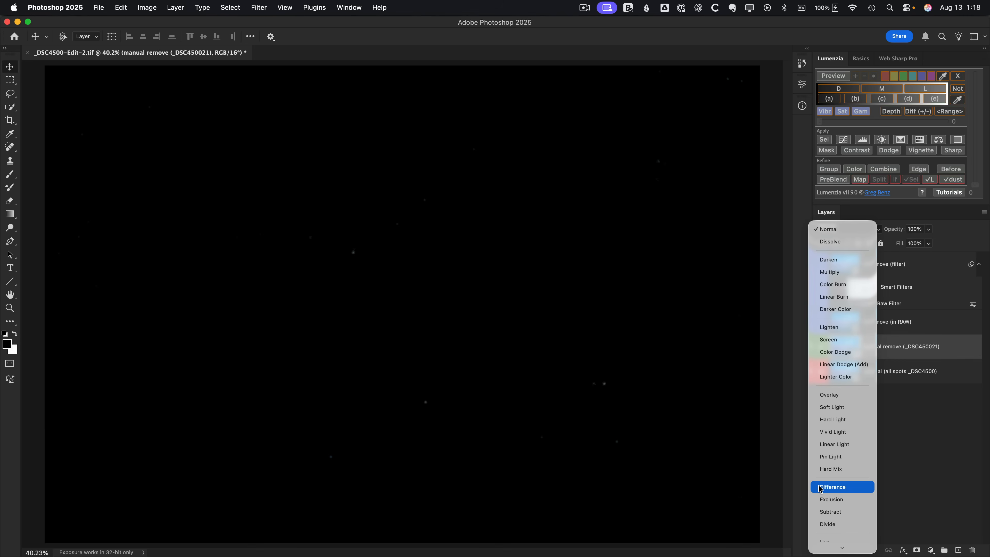
left_click(832, 486)
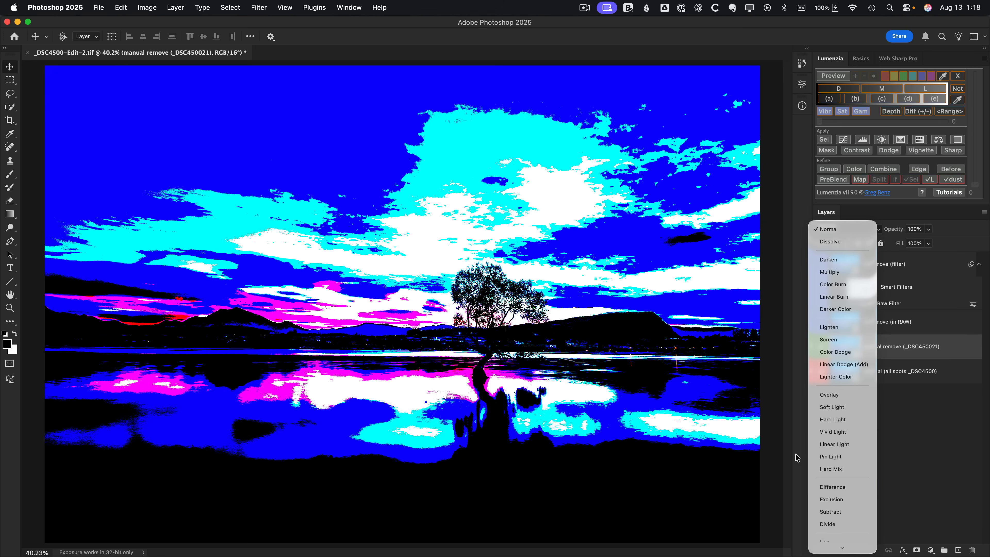
left_click(848, 229)
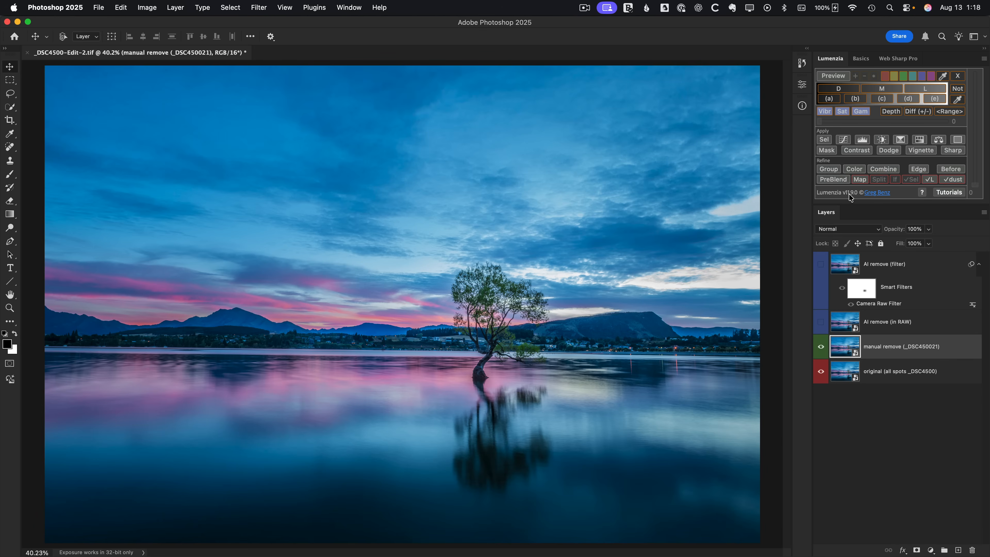
mouse_move(895, 151)
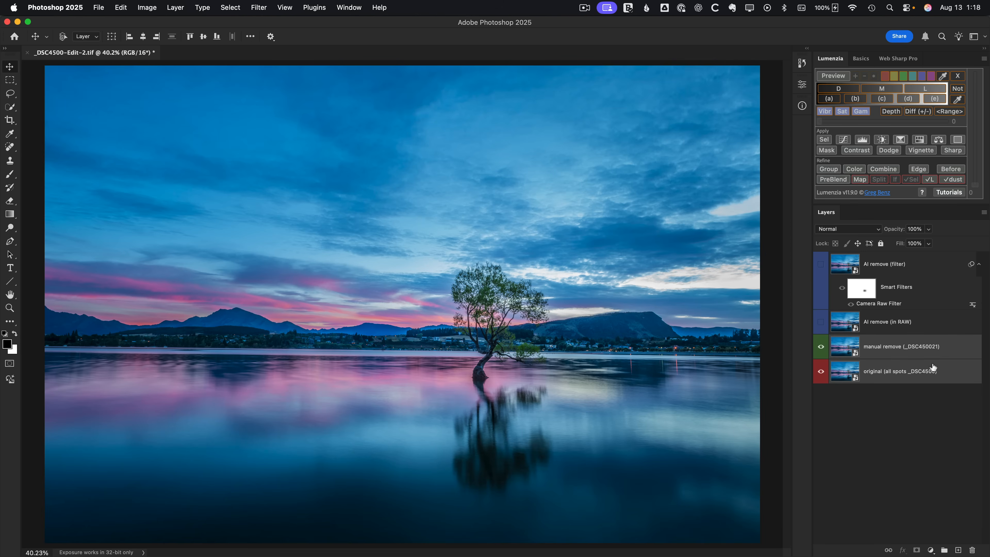
Run Lumenzia Diff comparing the manual remove layer against the original.
left_click(917, 111)
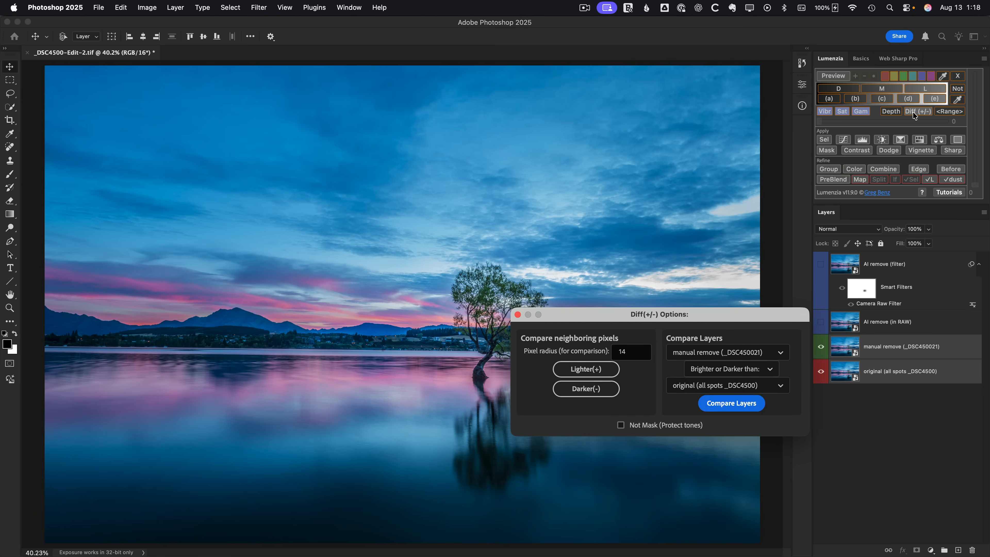
left_click(727, 352)
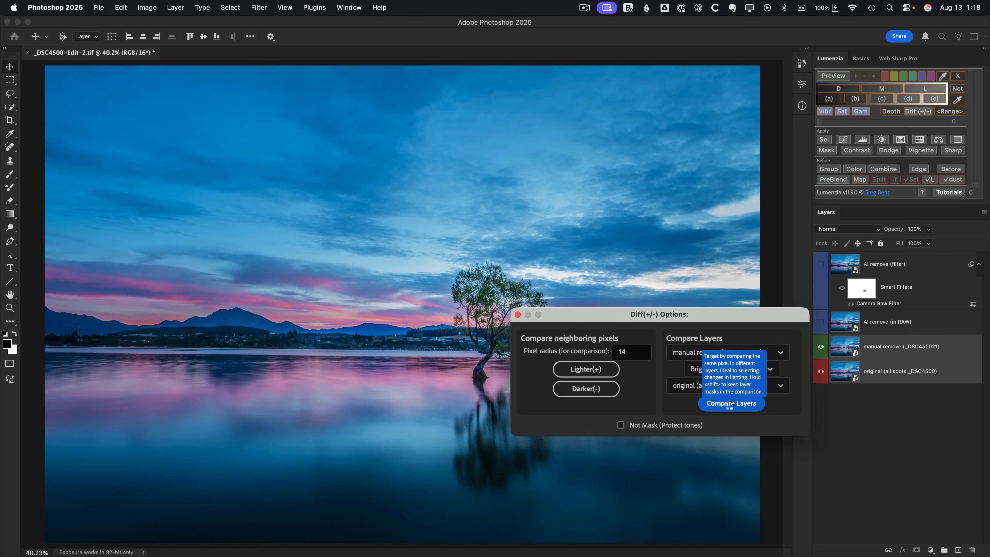
left_click(731, 403)
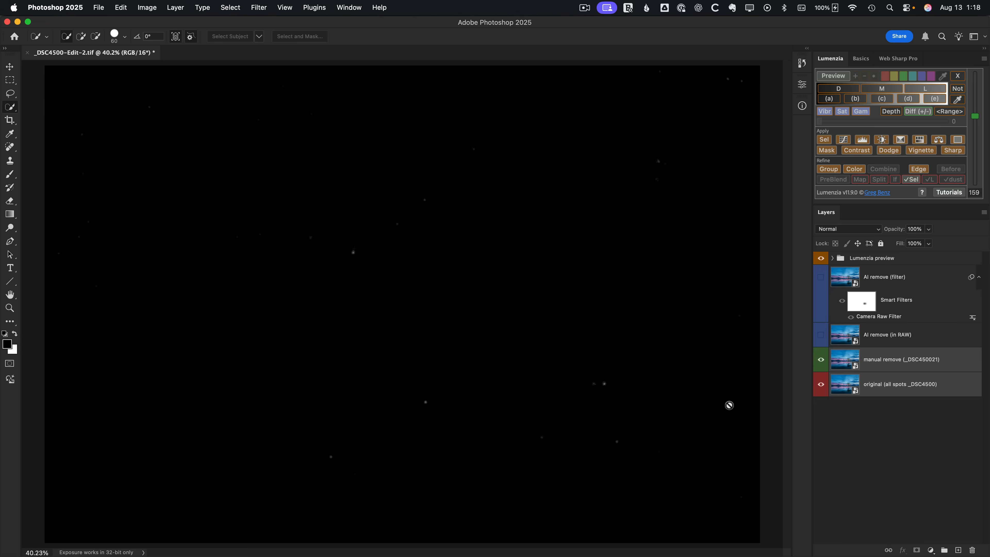
mouse_move(599, 375)
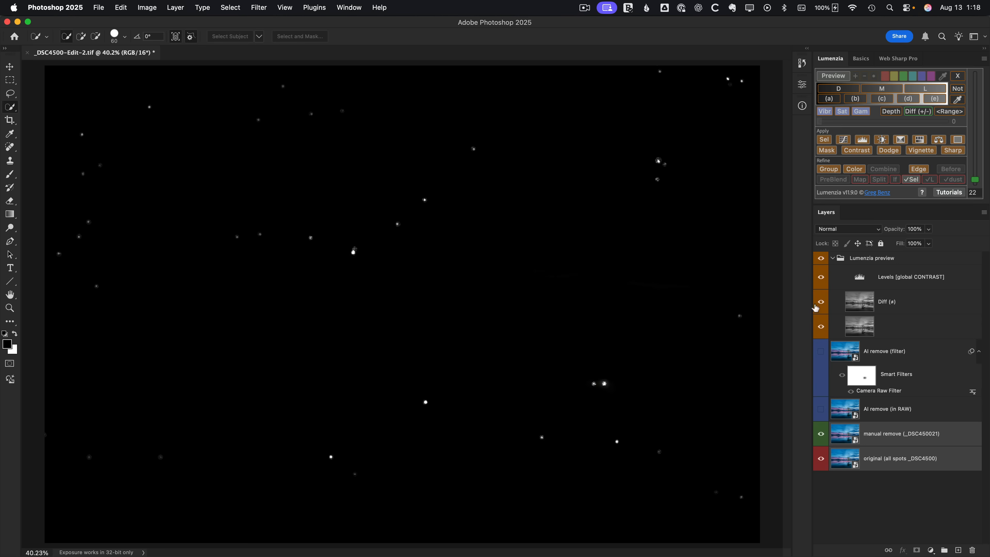
mouse_move(316, 436)
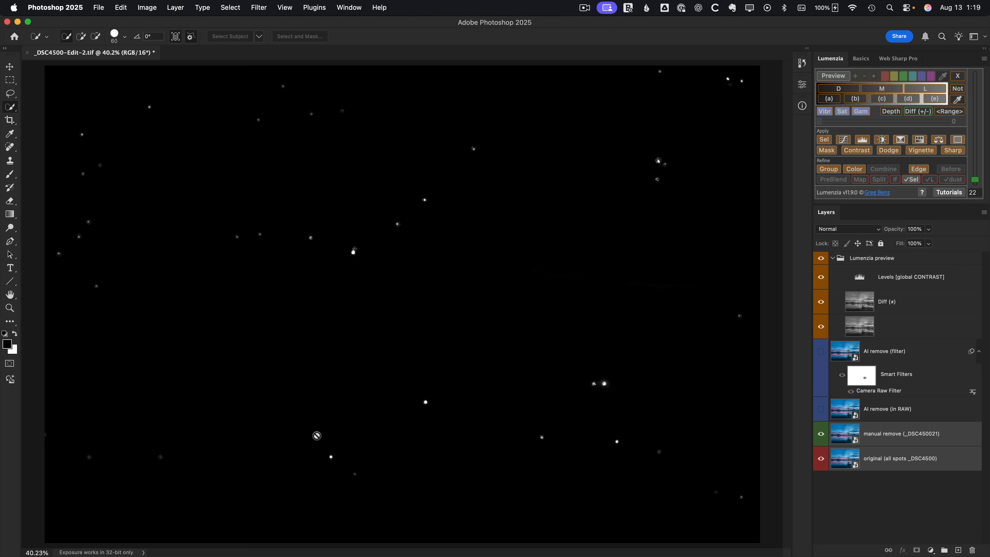
mouse_move(886, 439)
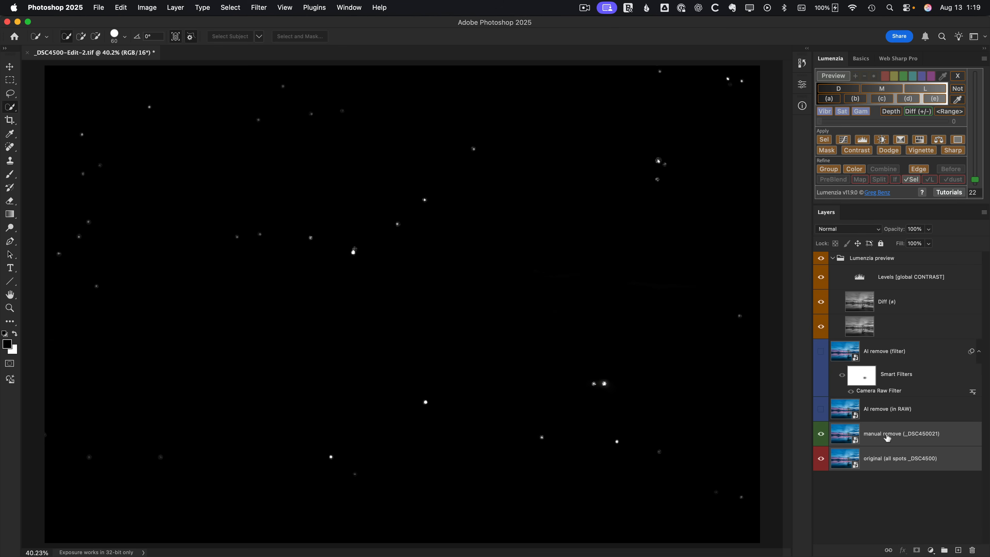
mouse_move(867, 467)
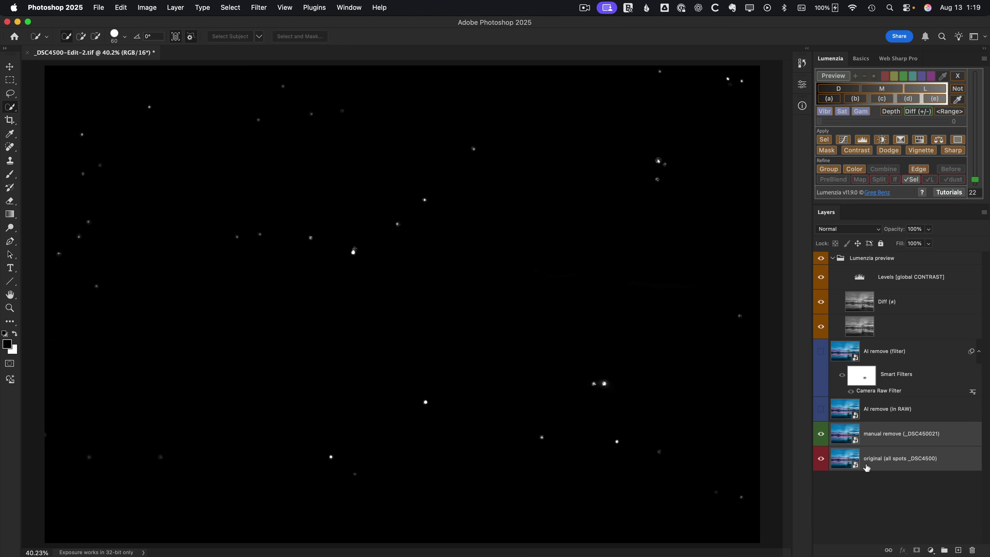
mouse_move(595, 453)
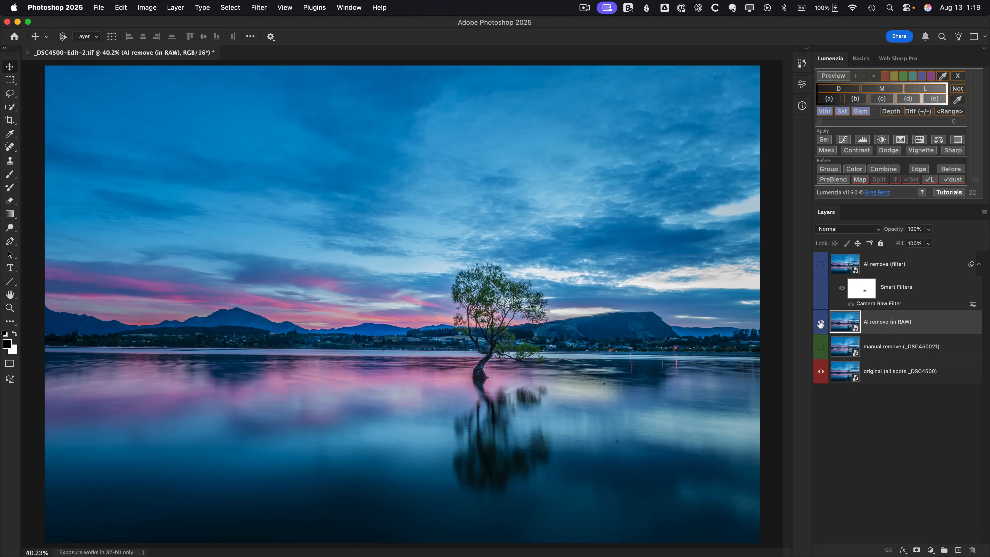
Generate a Lumenzia Diff comparing AI remove (in RAW) against the original layer.
left_click(820, 321)
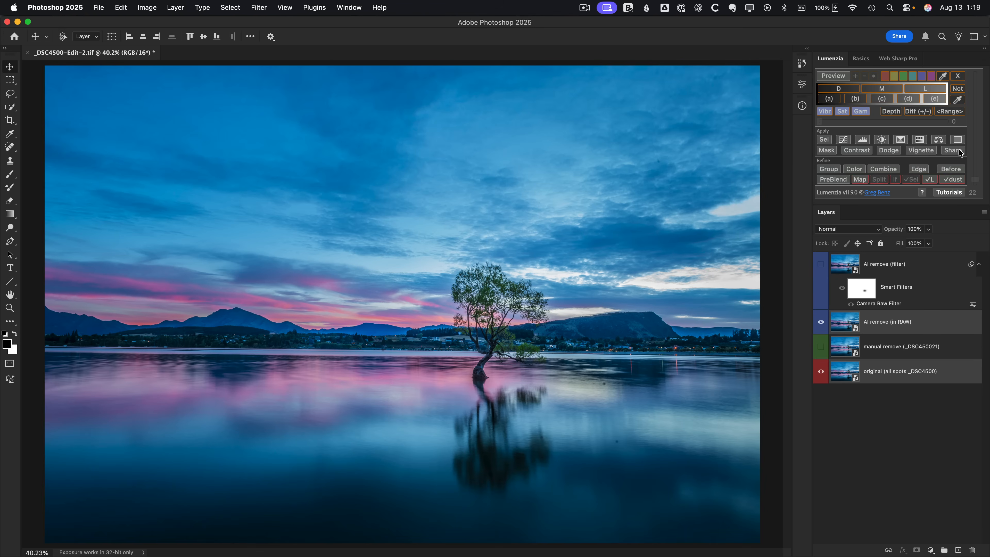
left_click(917, 111)
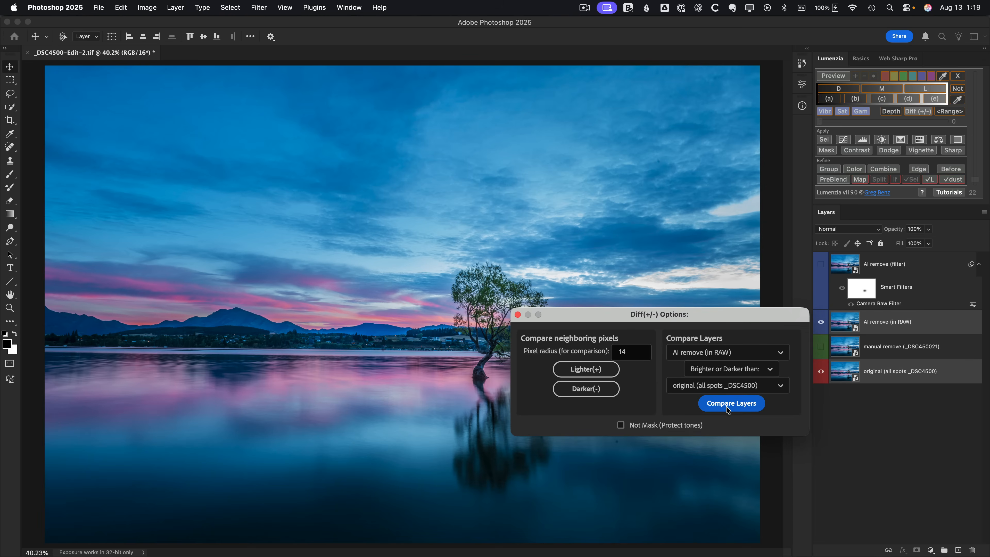
left_click(730, 403)
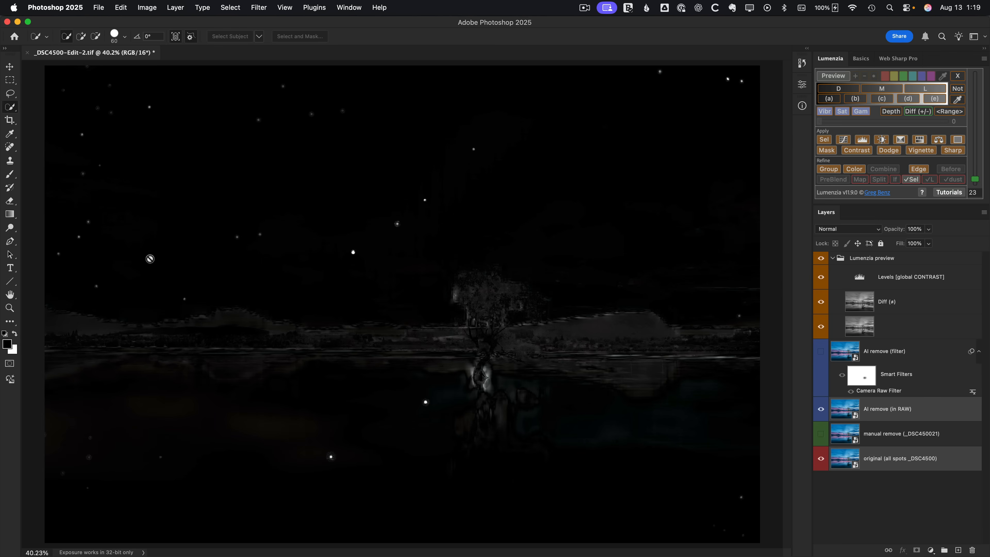
mouse_move(599, 400)
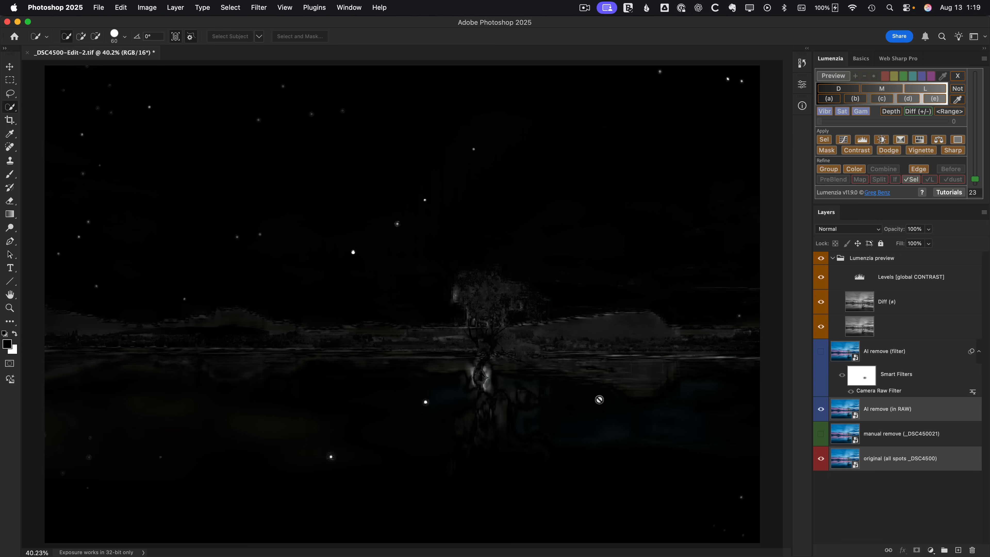
mouse_move(430, 359)
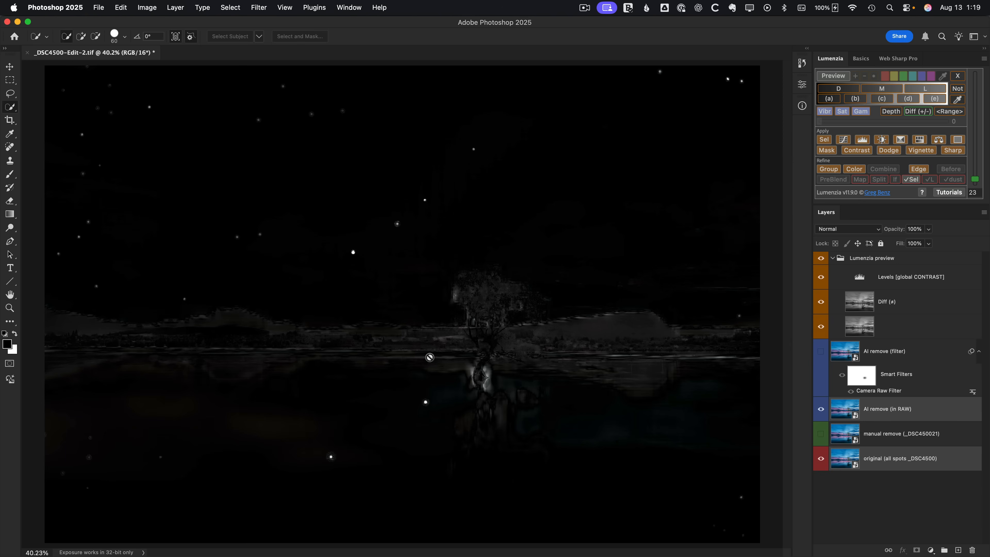
mouse_move(483, 346)
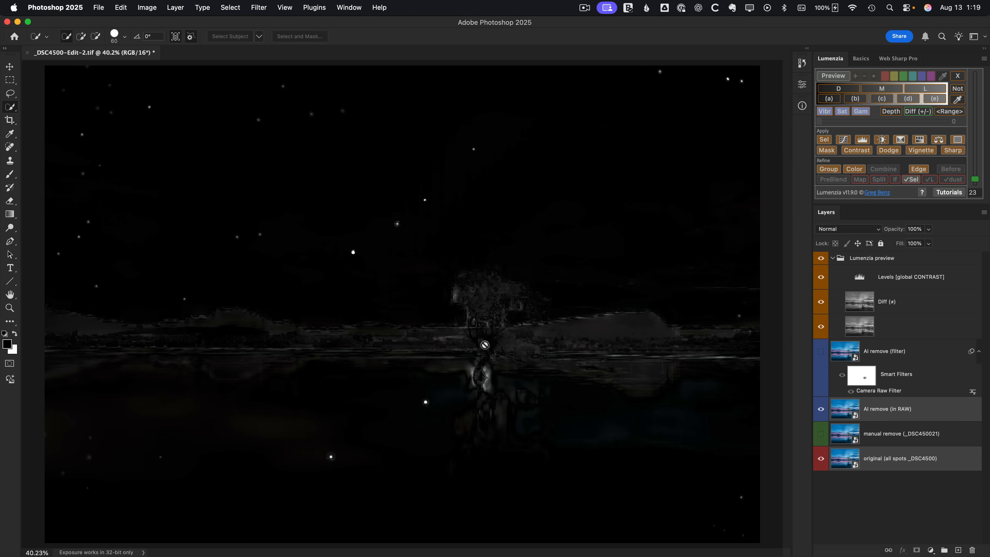
mouse_move(471, 378)
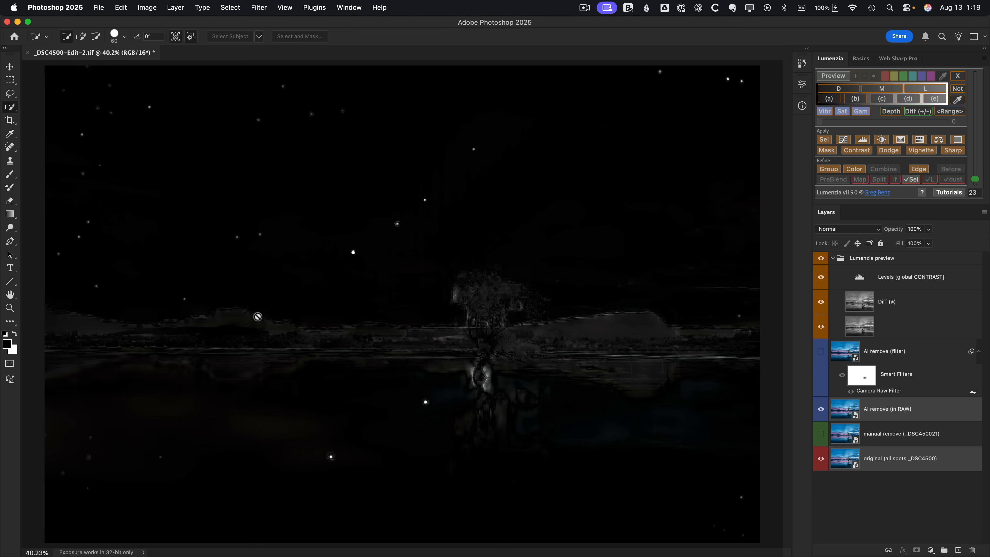
mouse_move(298, 350)
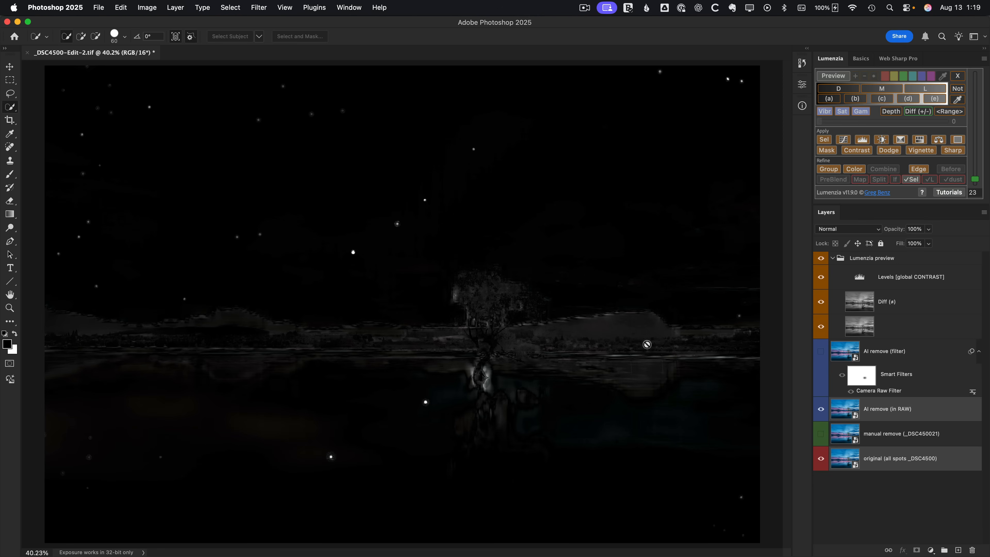
mouse_move(489, 180)
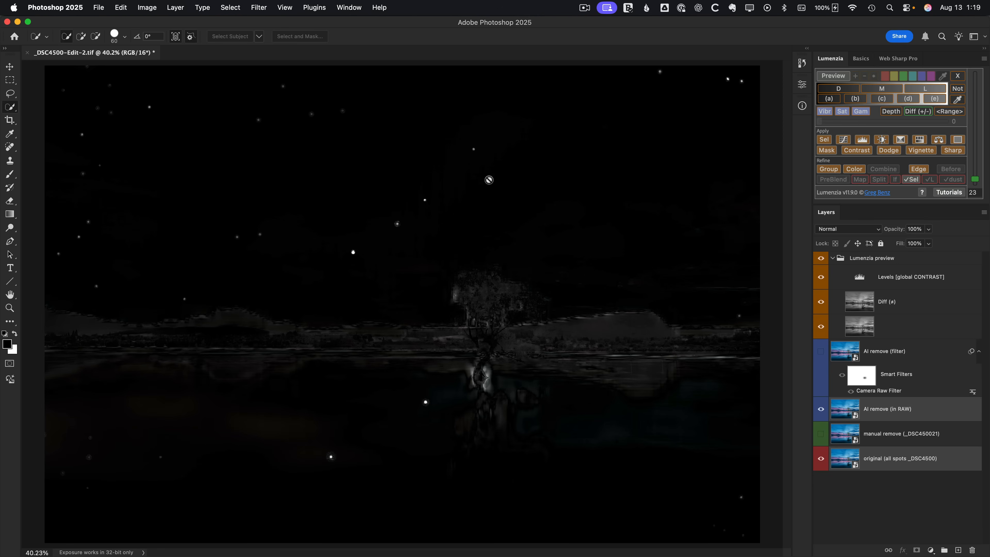
mouse_move(437, 349)
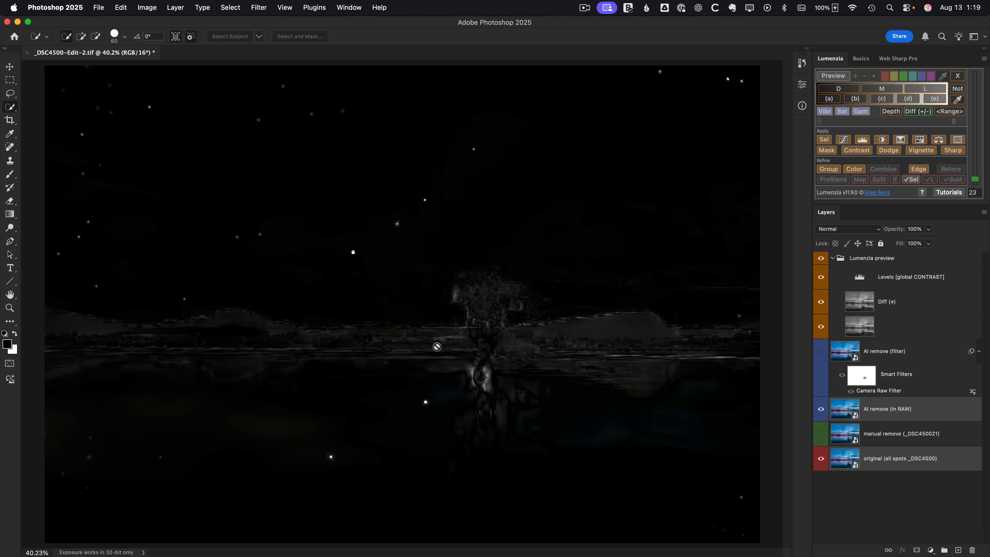
Clear the Lumenzia difference preview to return to the normal-colour lake photo.
left_click(934, 98)
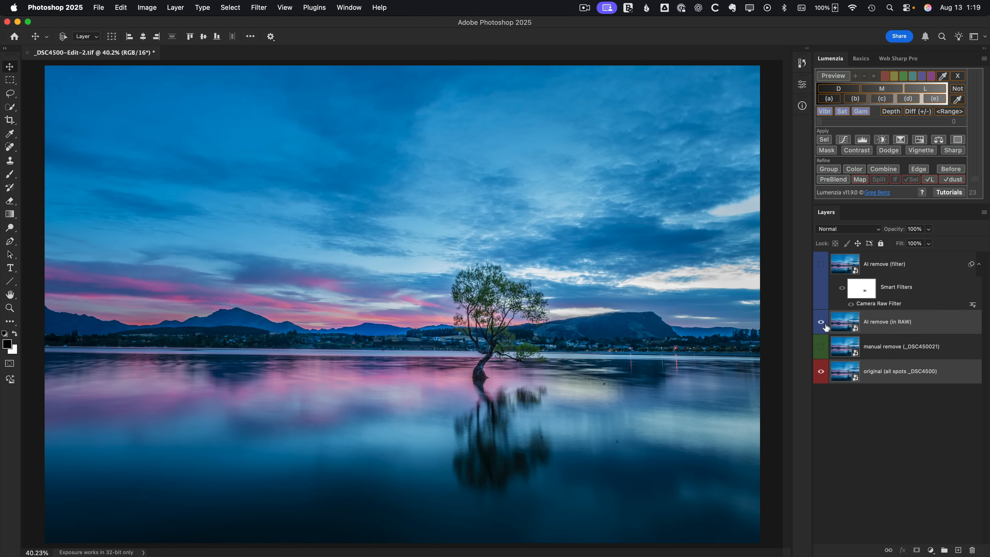
Generate a Lumenzia Diff comparing AI remove (filter) against the original layer.
left_click(820, 264)
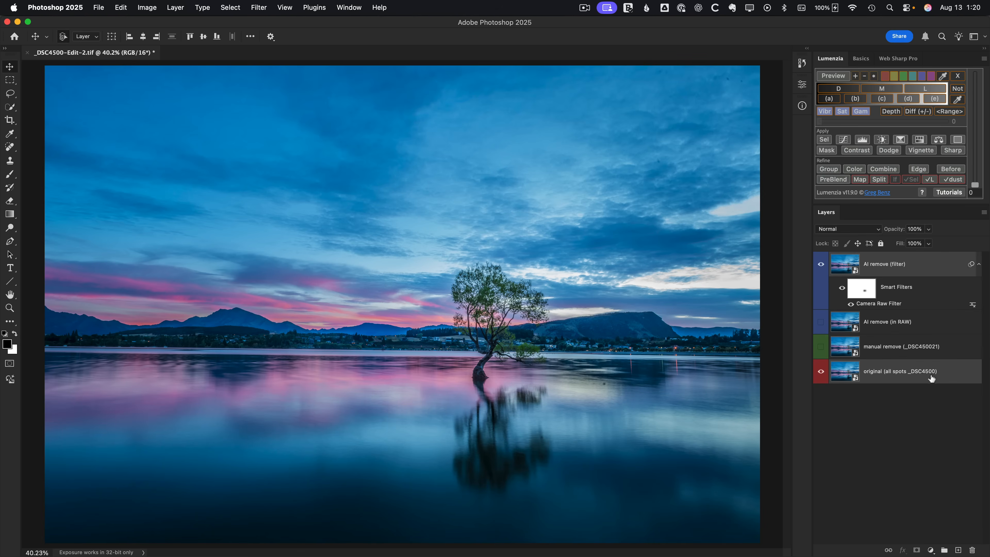
left_click(918, 111)
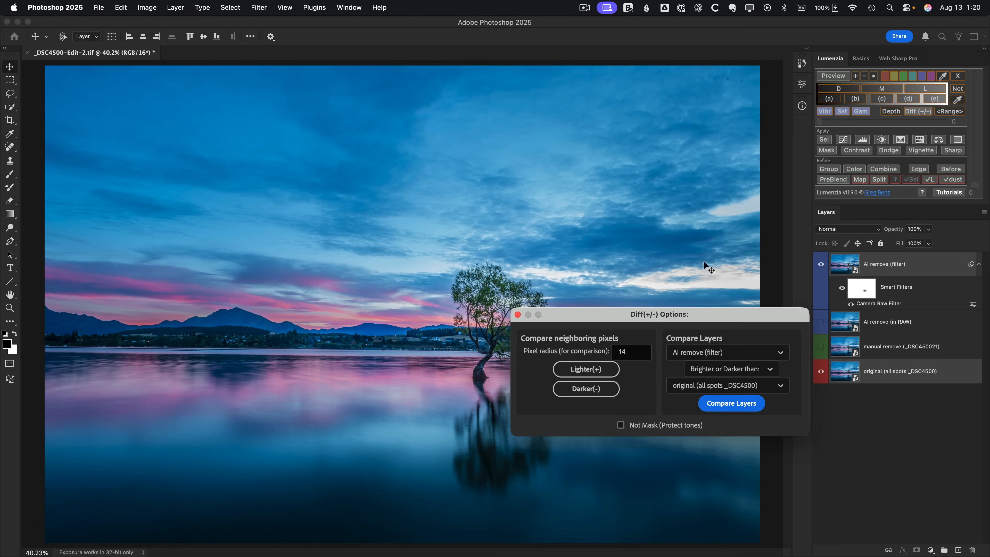
mouse_move(735, 410)
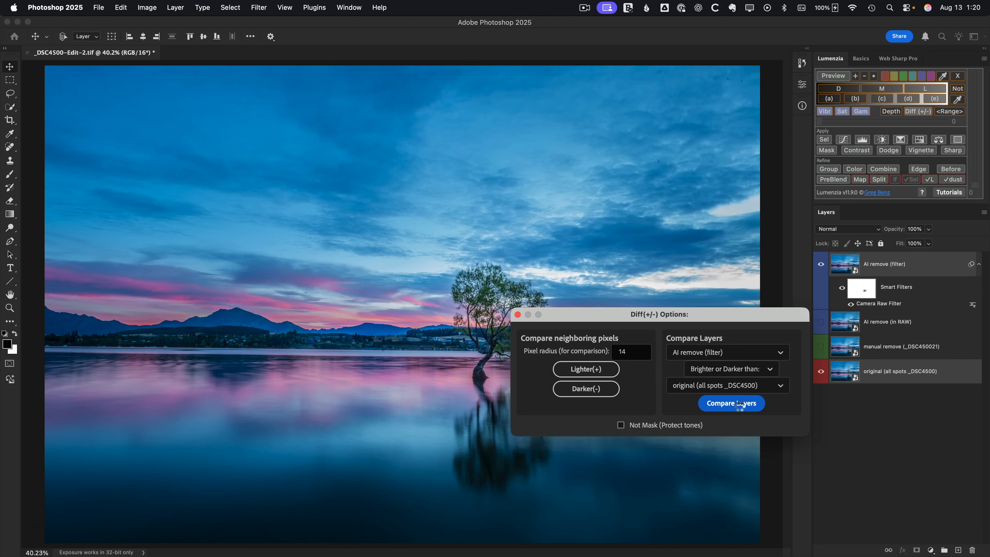
left_click(731, 403)
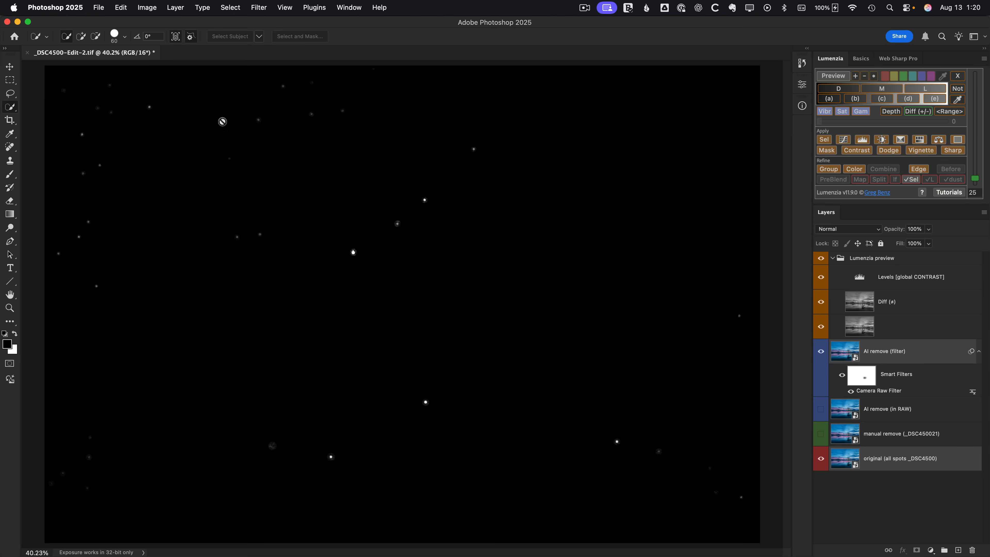
mouse_move(396, 309)
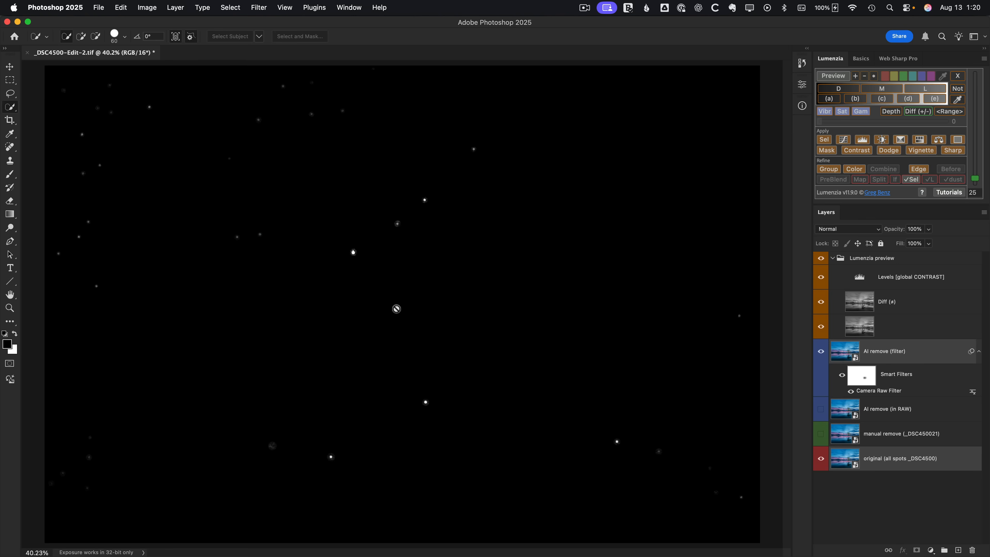
mouse_move(576, 357)
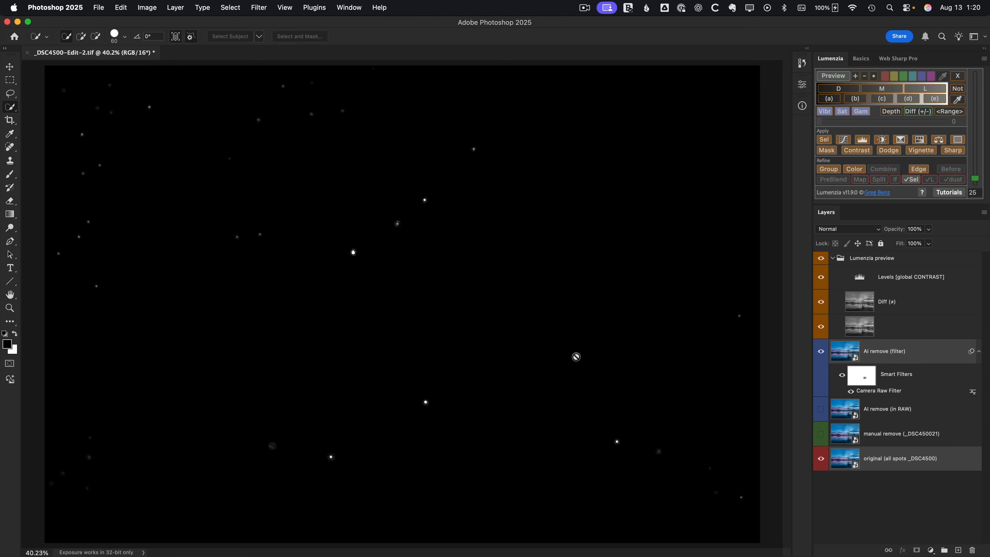
mouse_move(713, 380)
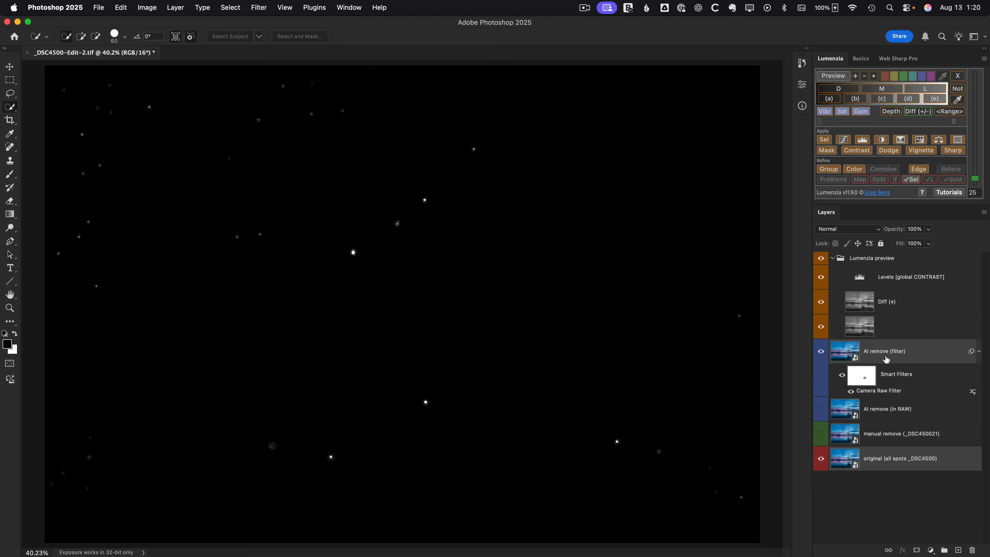
mouse_move(869, 412)
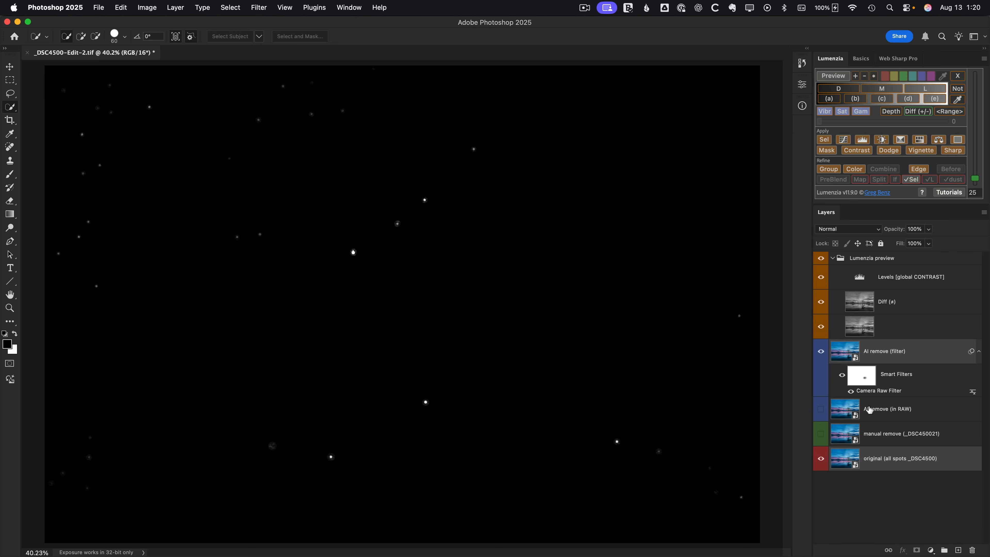
mouse_move(868, 240)
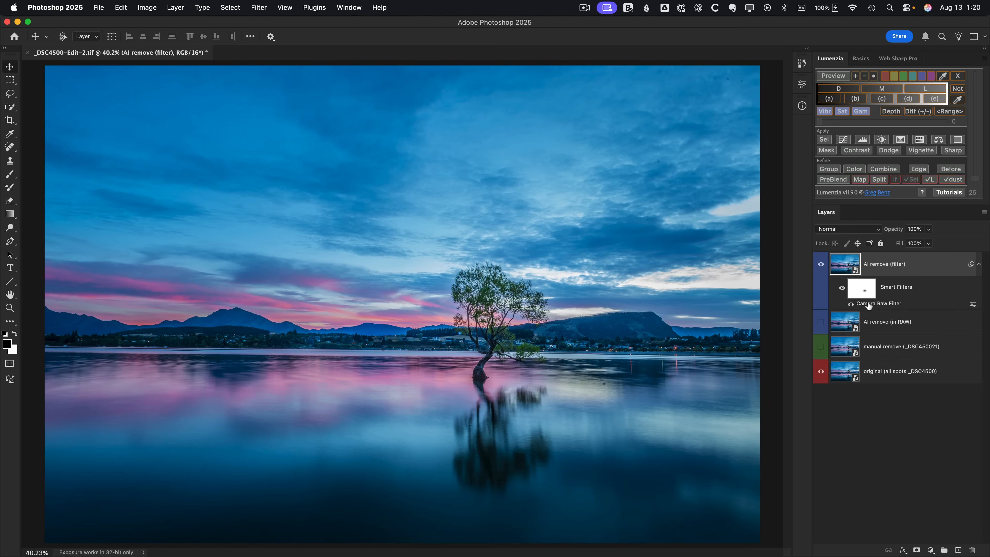
Reopen the Camera Raw filter, visualize spots and heal the dust spot in the upper-right sky.
double_click(878, 304)
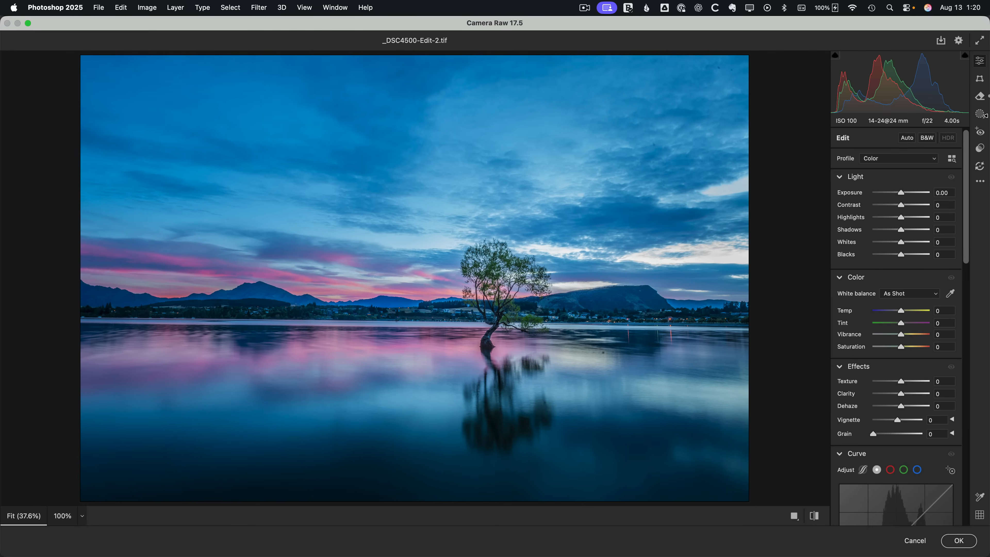
left_click(979, 95)
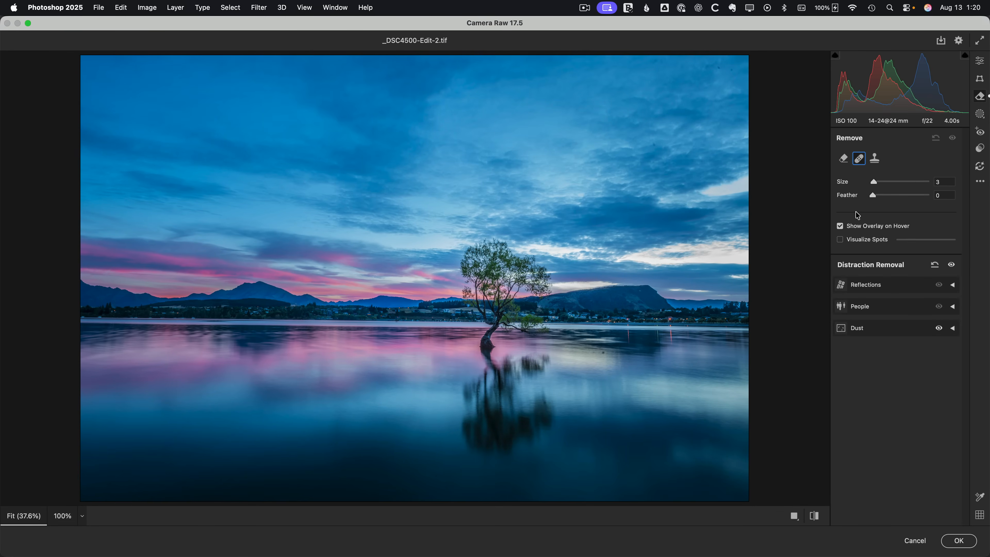
left_click(839, 239)
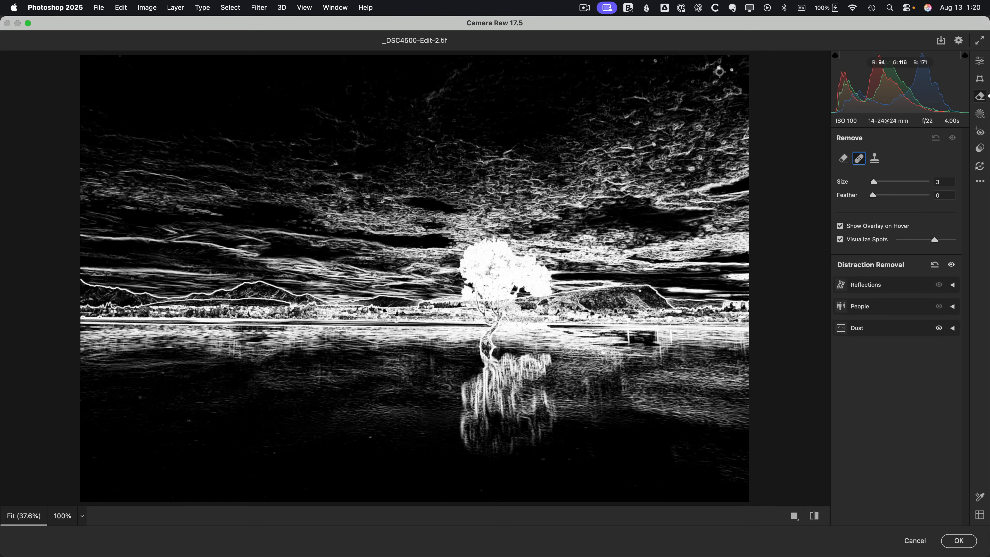
left_click(731, 72)
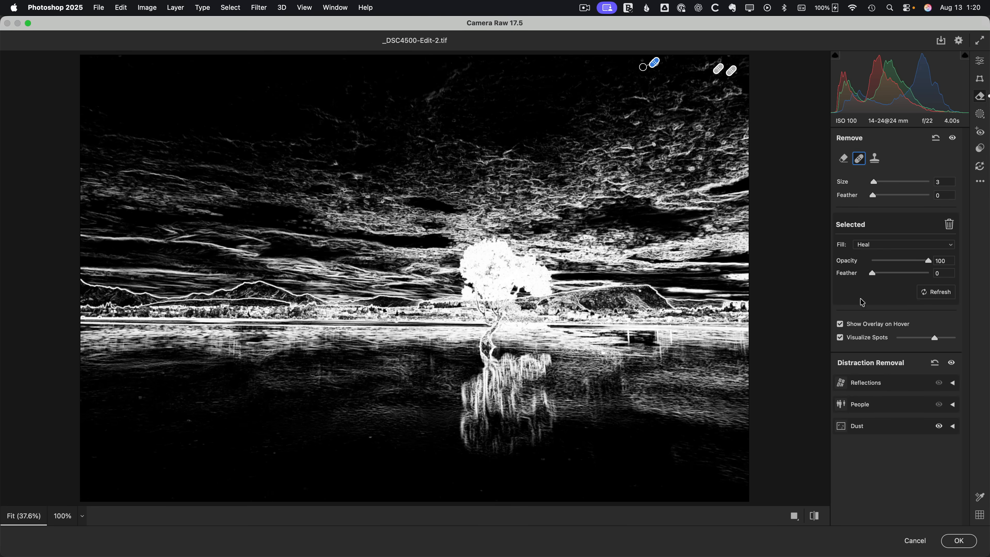
Toggle spot visualization to check the heals, then return to the main adjustments.
left_click(839, 337)
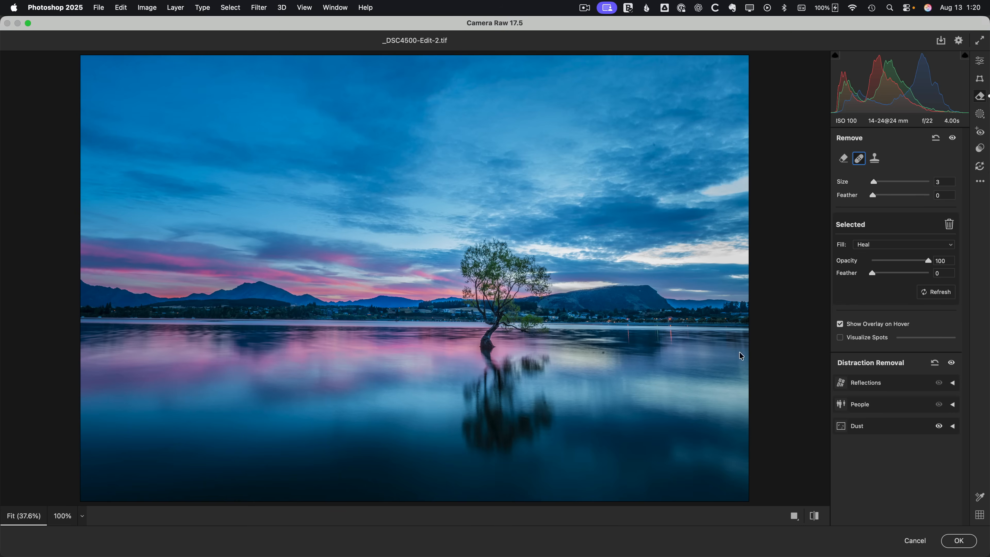
left_click(839, 337)
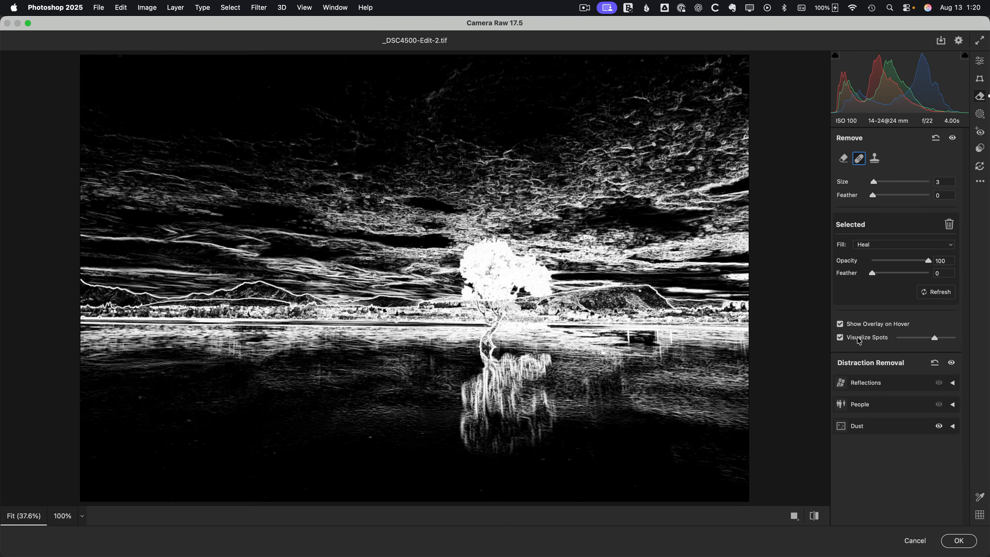
left_click(839, 337)
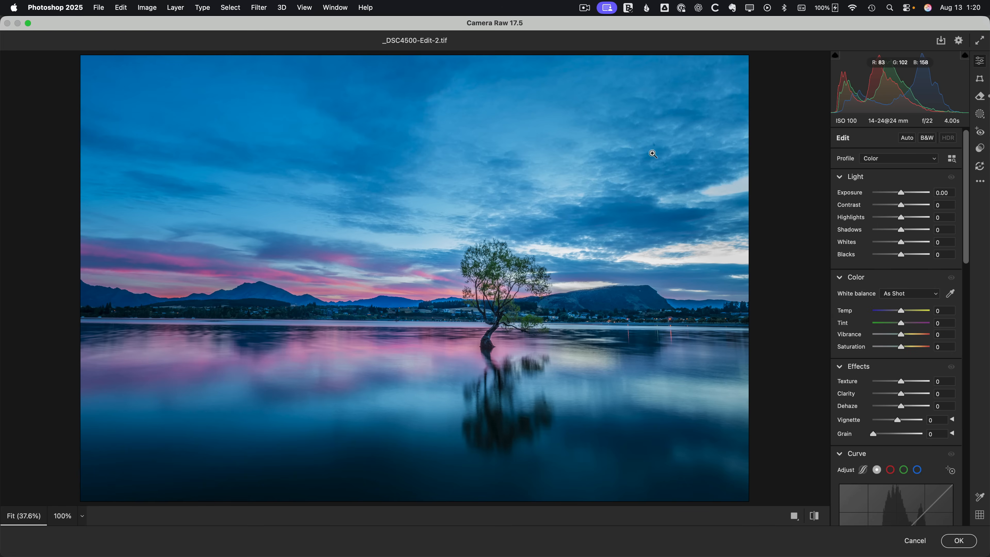
left_click(979, 96)
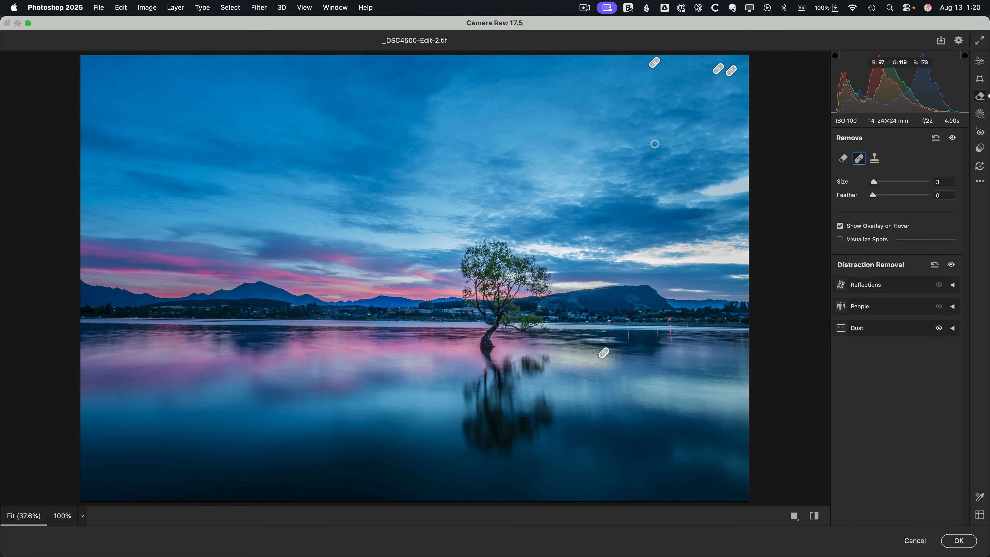
left_click(655, 144)
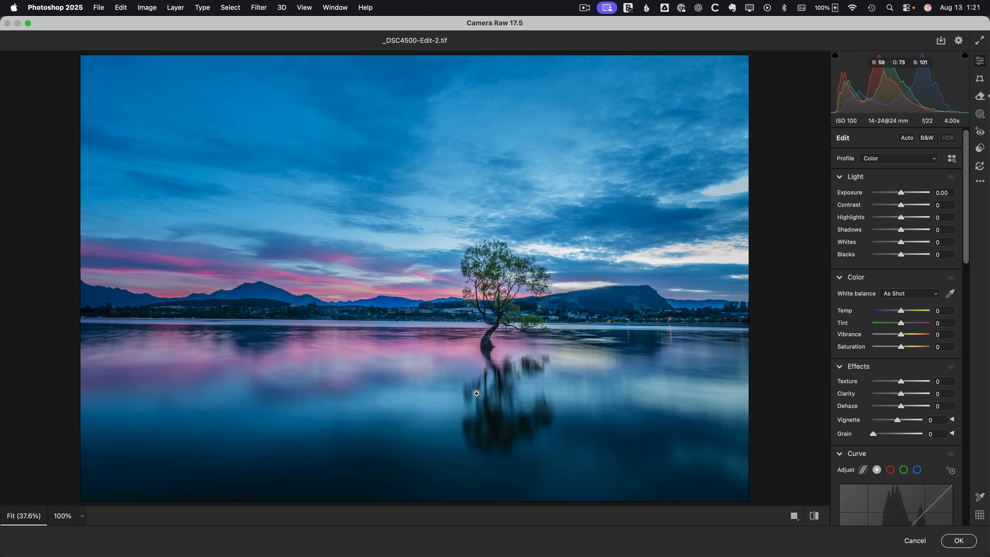
Expand the automatic Dust removal under Distraction Removal to reveal its detected spots.
left_click(980, 96)
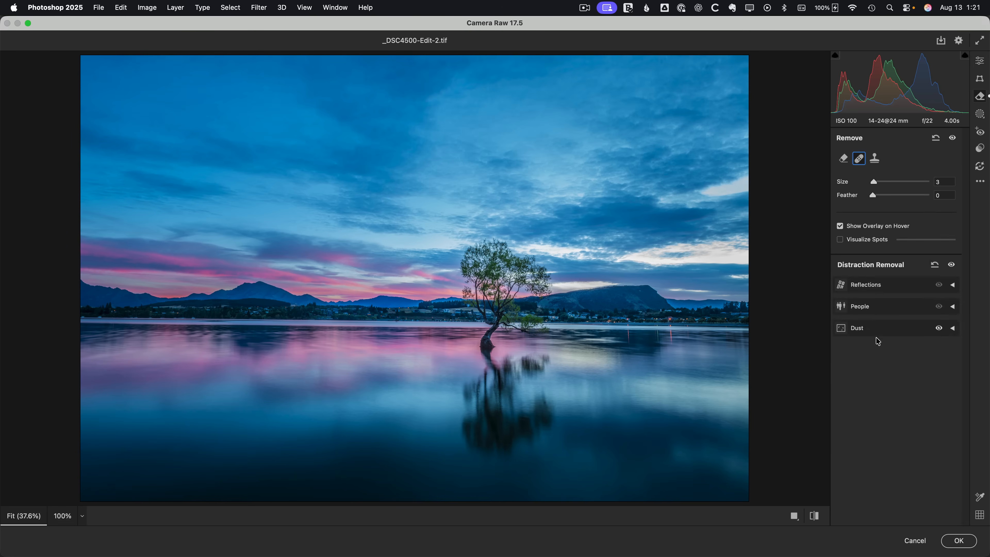
left_click(856, 328)
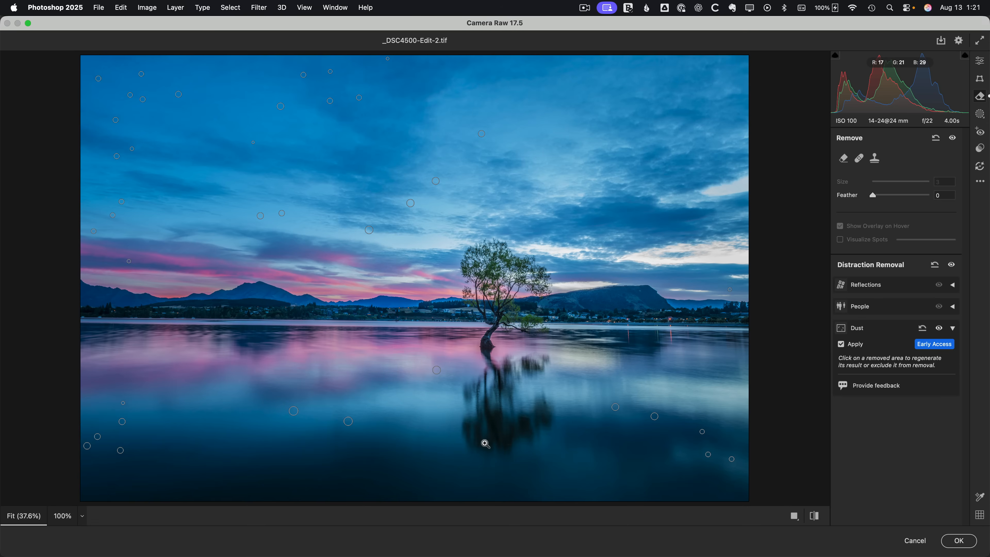
mouse_move(581, 342)
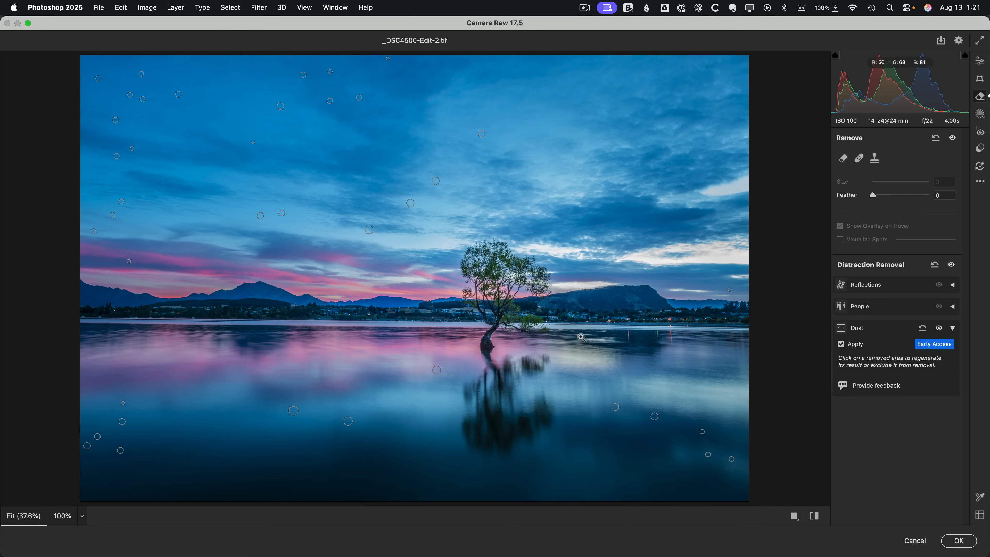
mouse_move(631, 313)
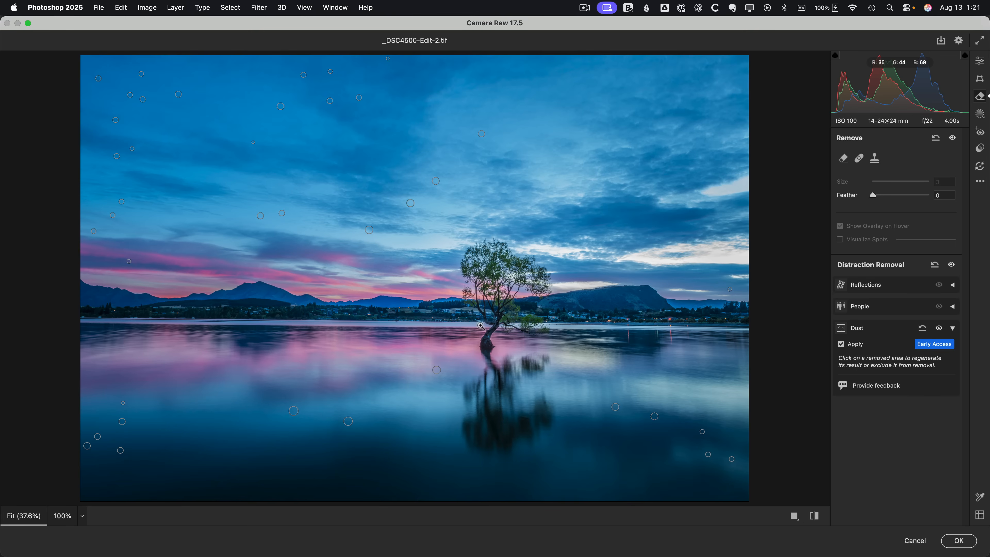
mouse_move(521, 351)
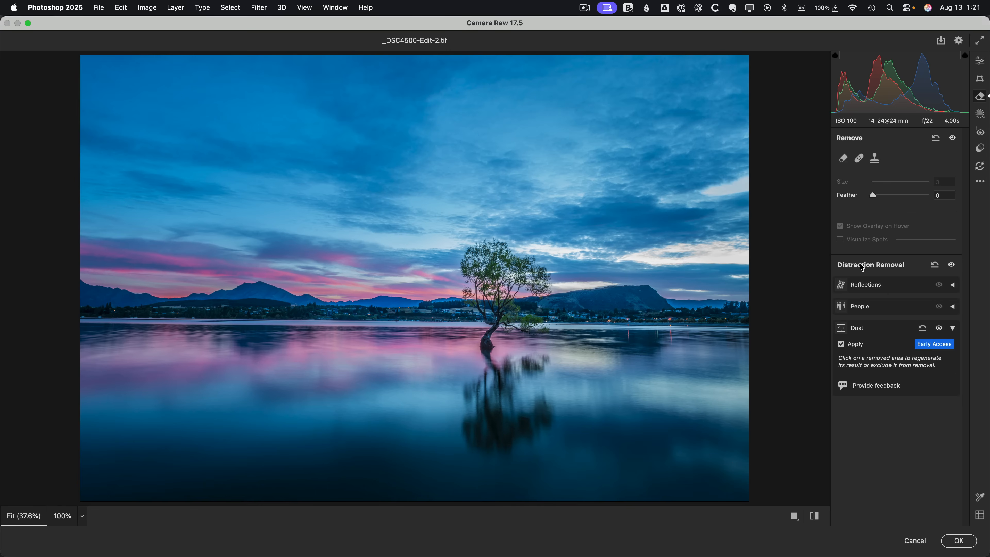
mouse_move(874, 158)
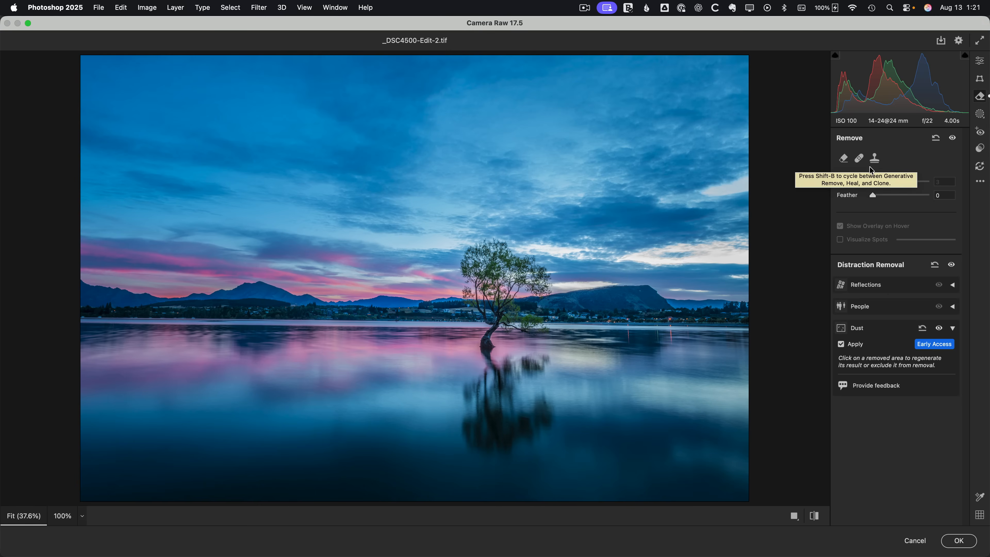